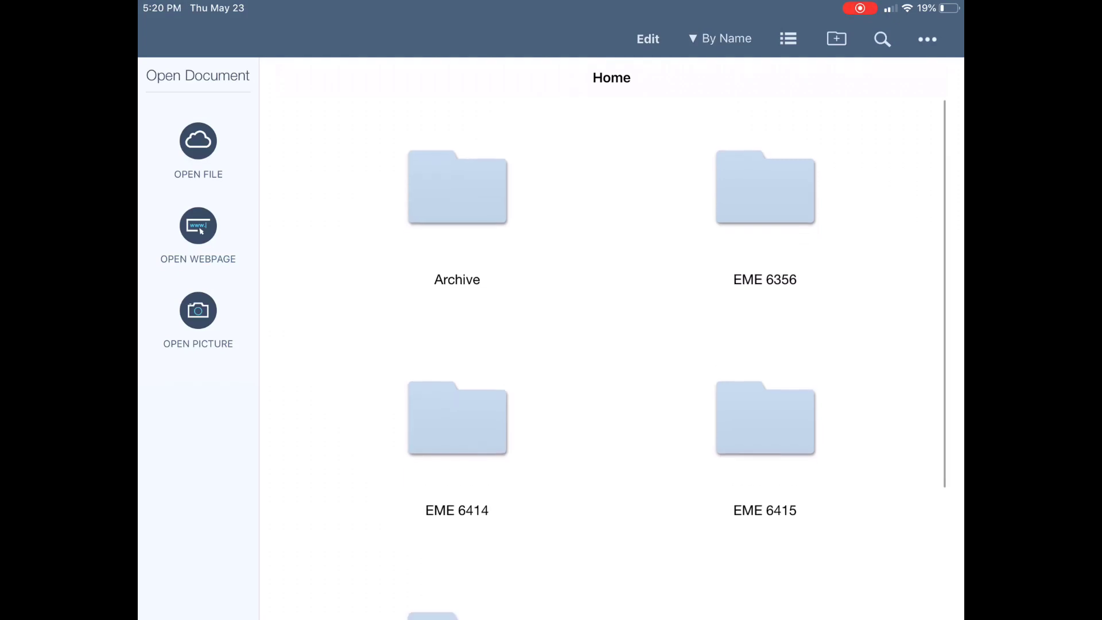
Step: Browse the Home documents and enter the EME 6415 folder with its Week 1 and Week 2 projects
{"action": "scroll", "scroll_direction": "up", "scroll_amount": 3}
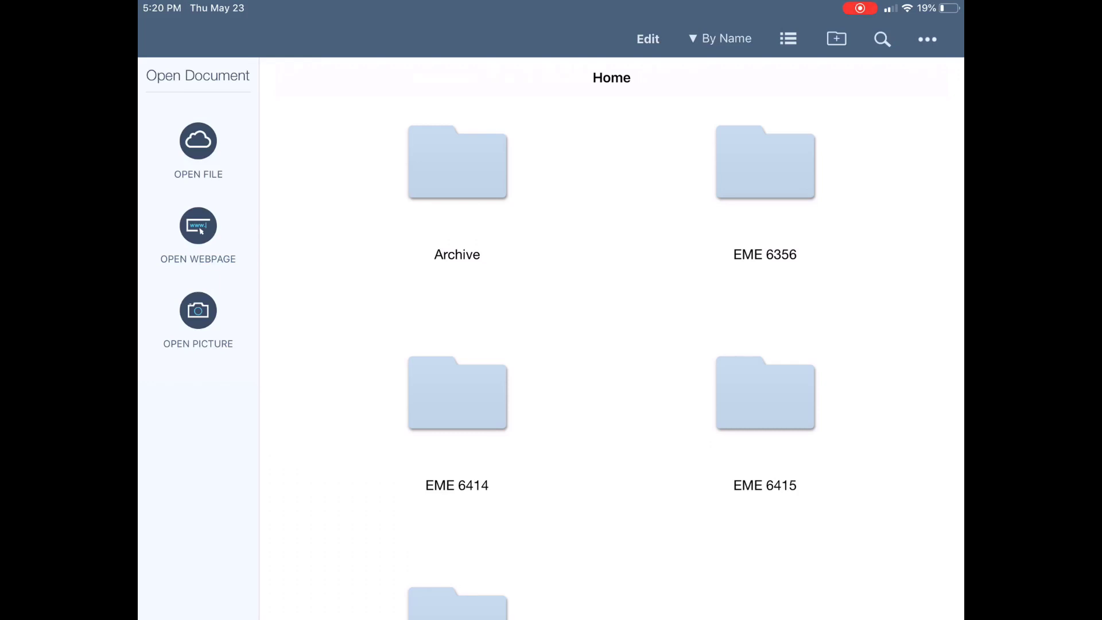
{"action": "scroll", "scroll_direction": "down", "scroll_amount": 3}
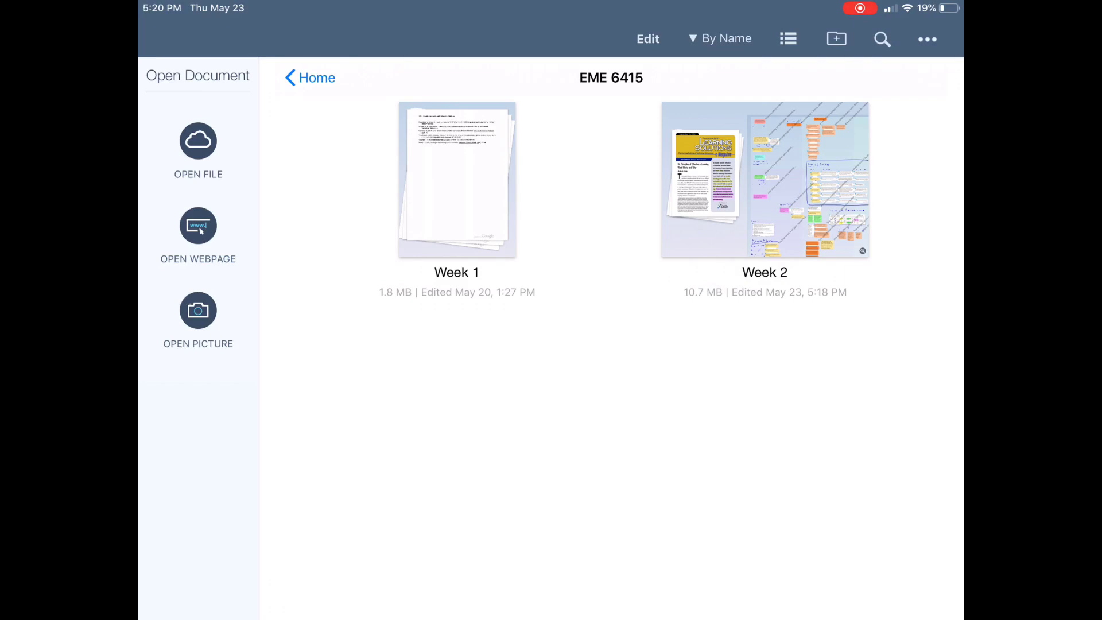
Step: Enter the Week 2 project on Clark (2002) and show its list of seven attached documents
{"action": "double_click", "coordinate": [765, 180]}
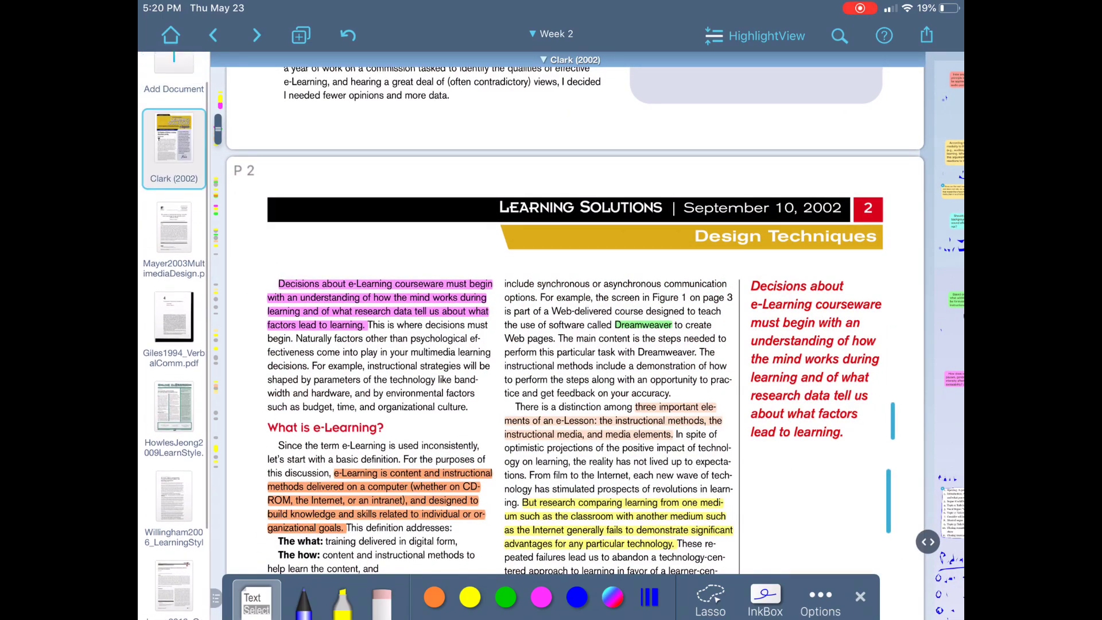
{"action": "scroll", "scroll_direction": "down", "scroll_amount": 3}
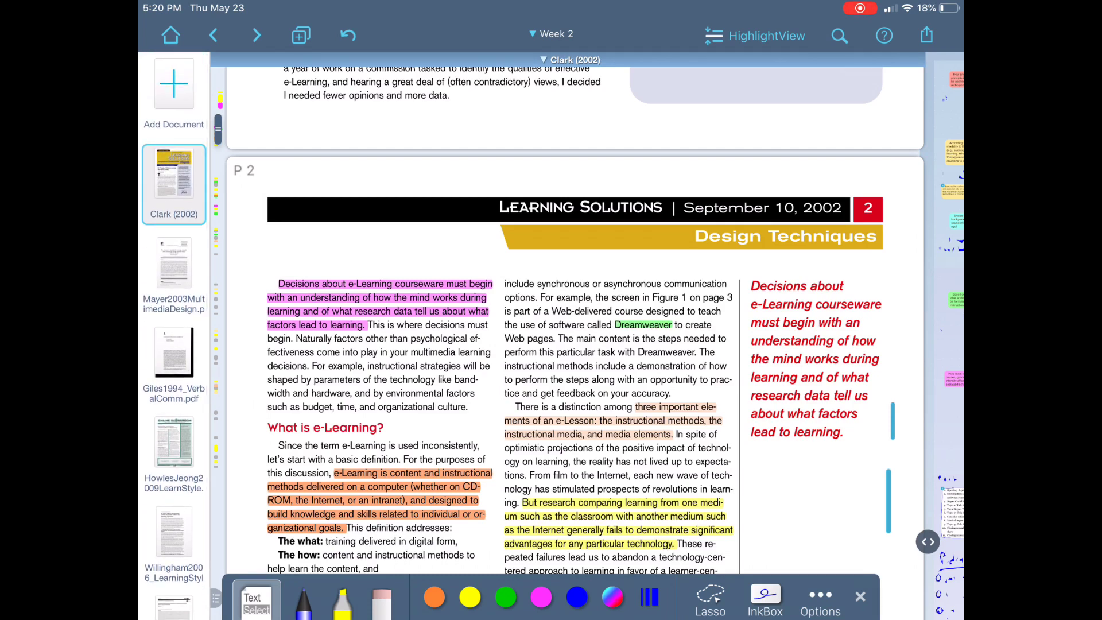
{"action": "scroll", "scroll_direction": "down", "scroll_amount": 3}
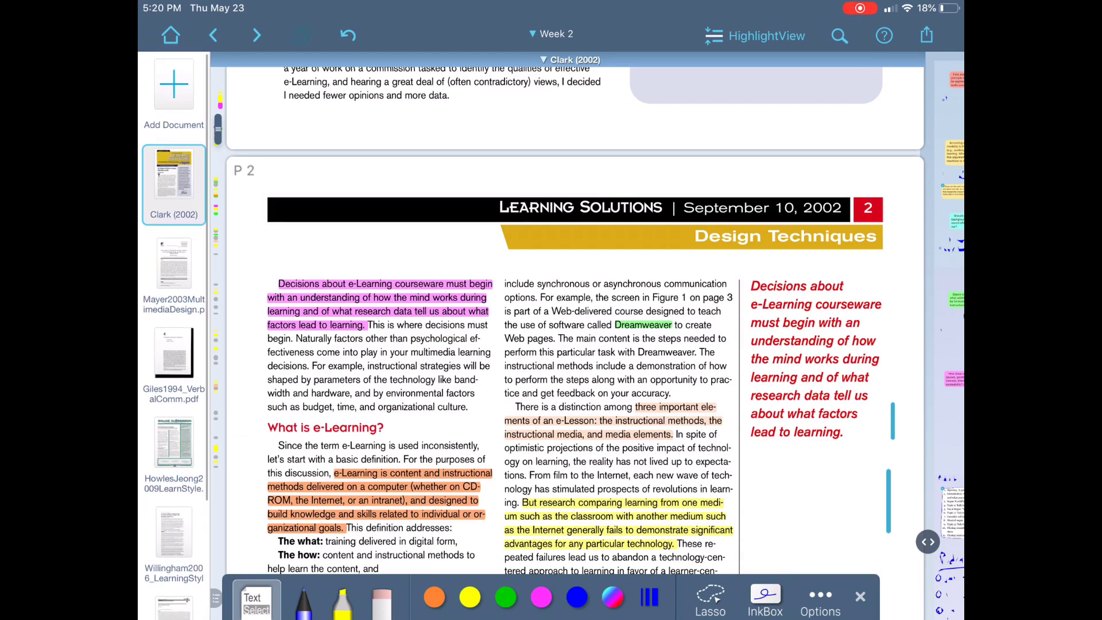
{"action": "left_click", "coordinate": [299, 36]}
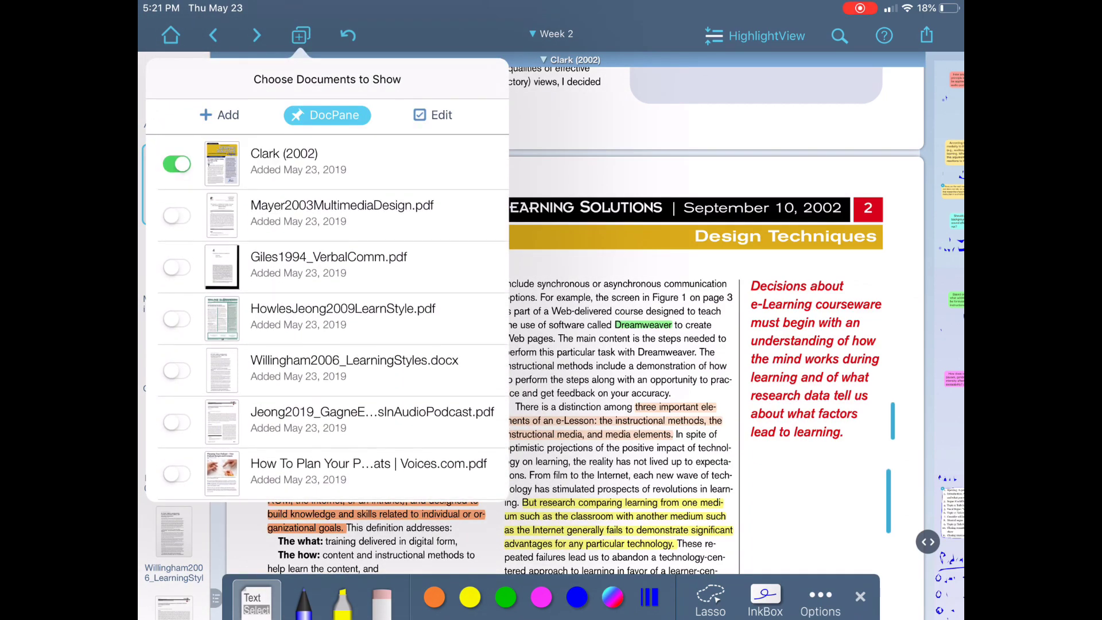
Step: Stack Giles1994_VerbalComm.pdf and Mayer2003MultimediaDesign.pdf alongside Clark (2002) in the document view
{"action": "left_click", "coordinate": [218, 114]}
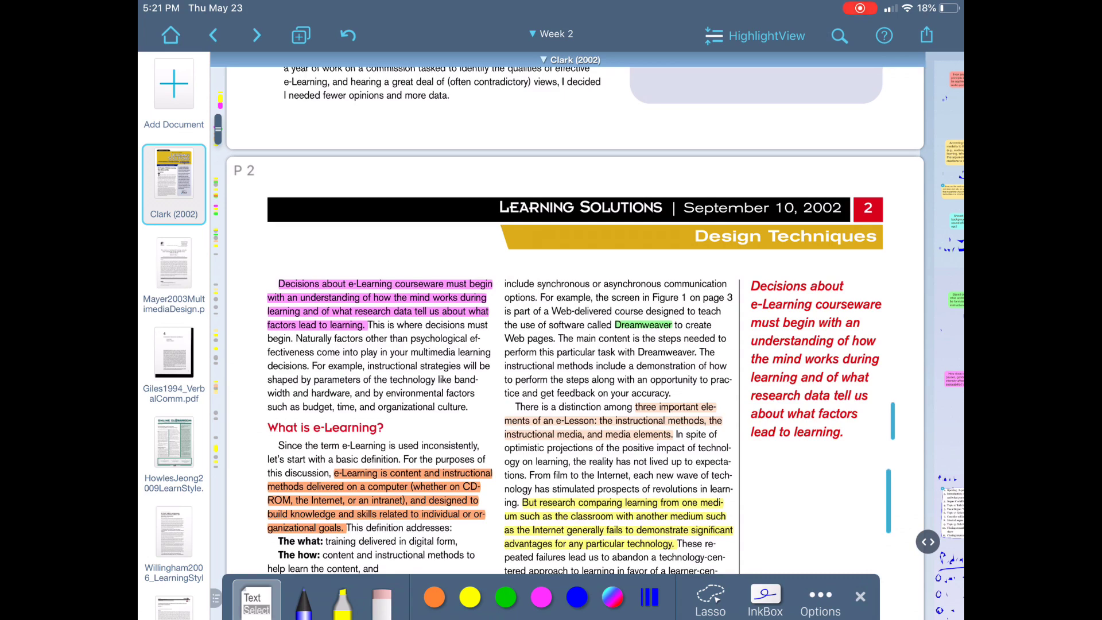
{"action": "left_click", "coordinate": [300, 36]}
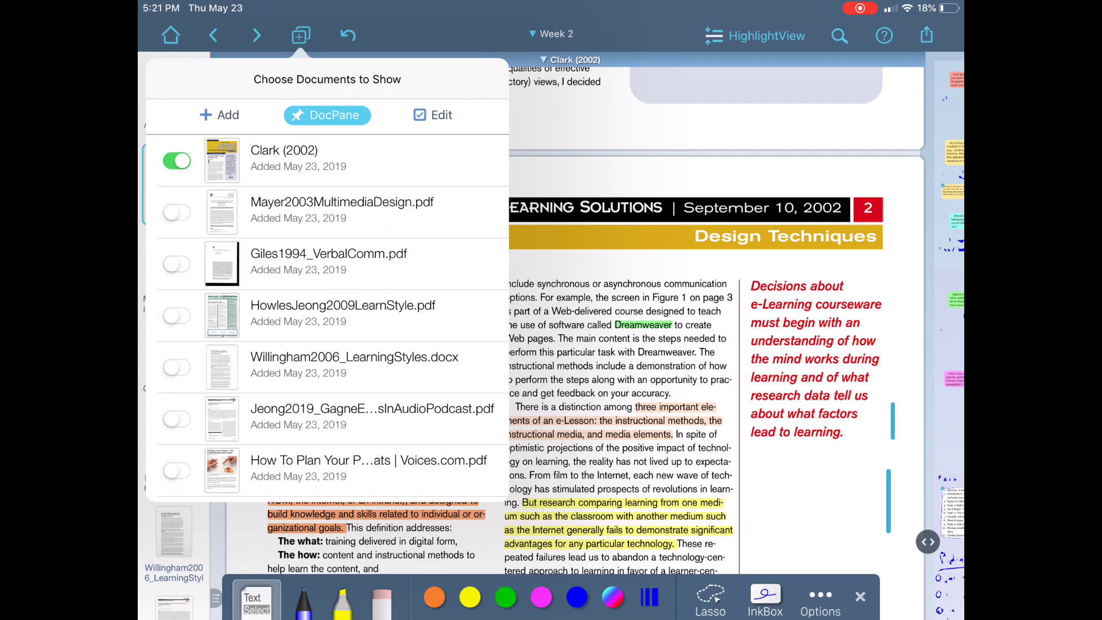
{"action": "left_click", "coordinate": [177, 264]}
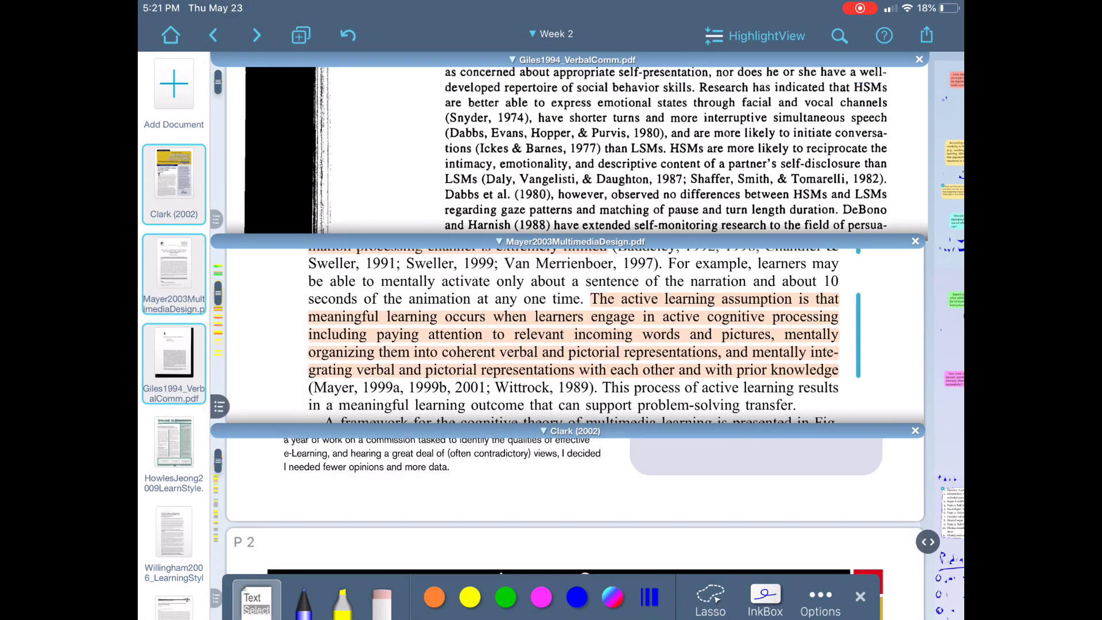
Step: Skim the stacked panes, then close Clark and Mayer so only Giles 1994's highlighted introduction remains
{"action": "scroll", "scroll_direction": "up", "scroll_amount": 3}
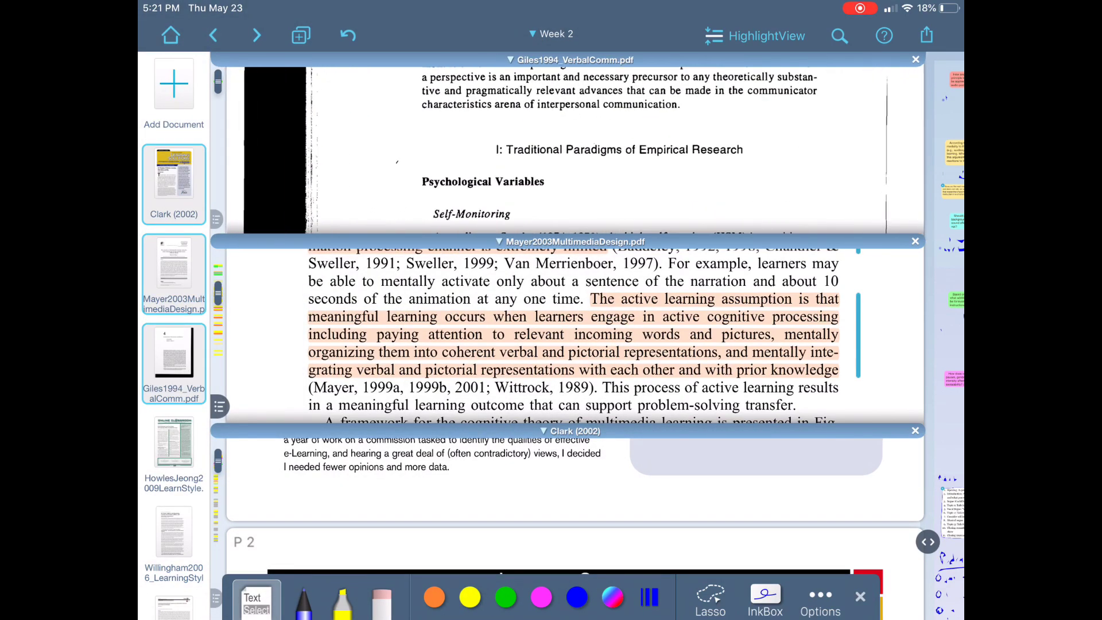
{"action": "scroll", "scroll_direction": "up", "scroll_amount": 3}
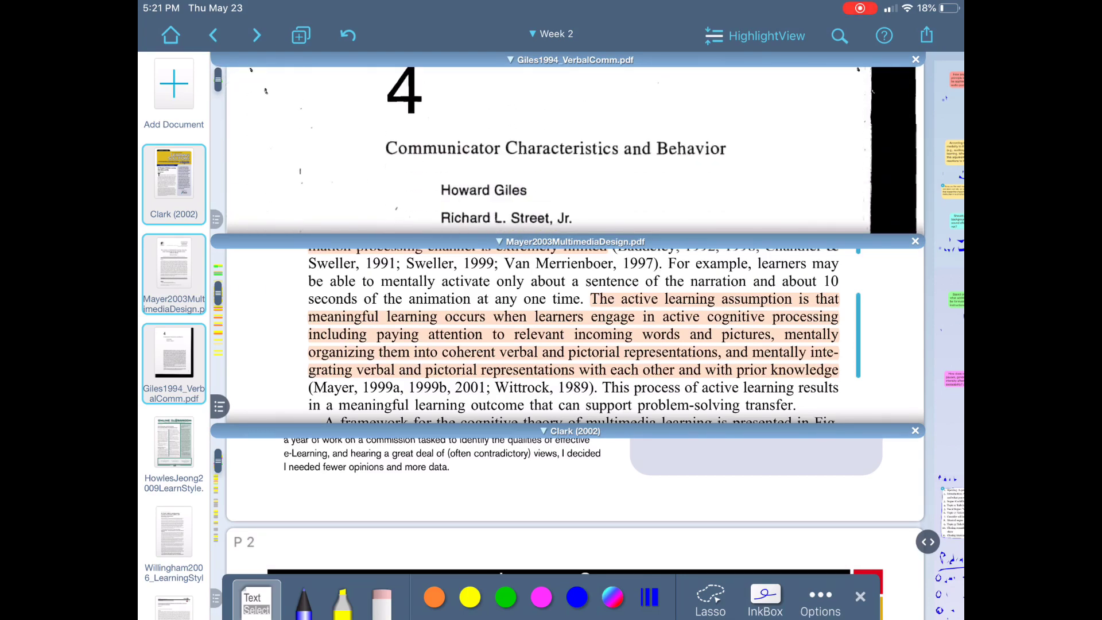
{"action": "scroll", "scroll_direction": "down", "scroll_amount": 3}
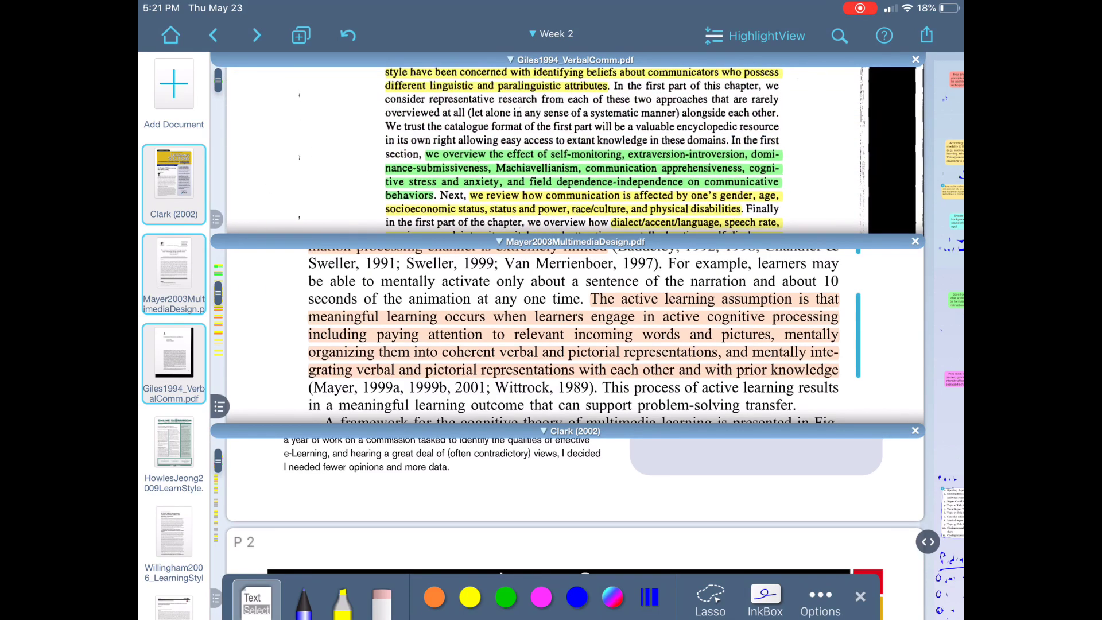
{"action": "scroll", "scroll_direction": "up", "scroll_amount": 3}
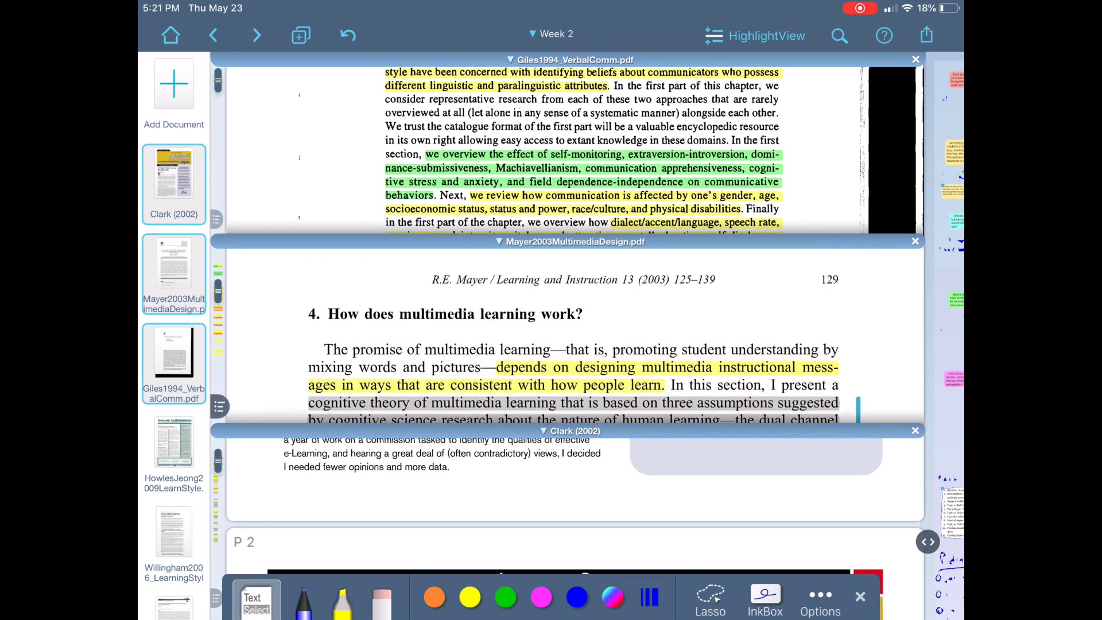
{"action": "scroll", "scroll_direction": "up", "scroll_amount": 3}
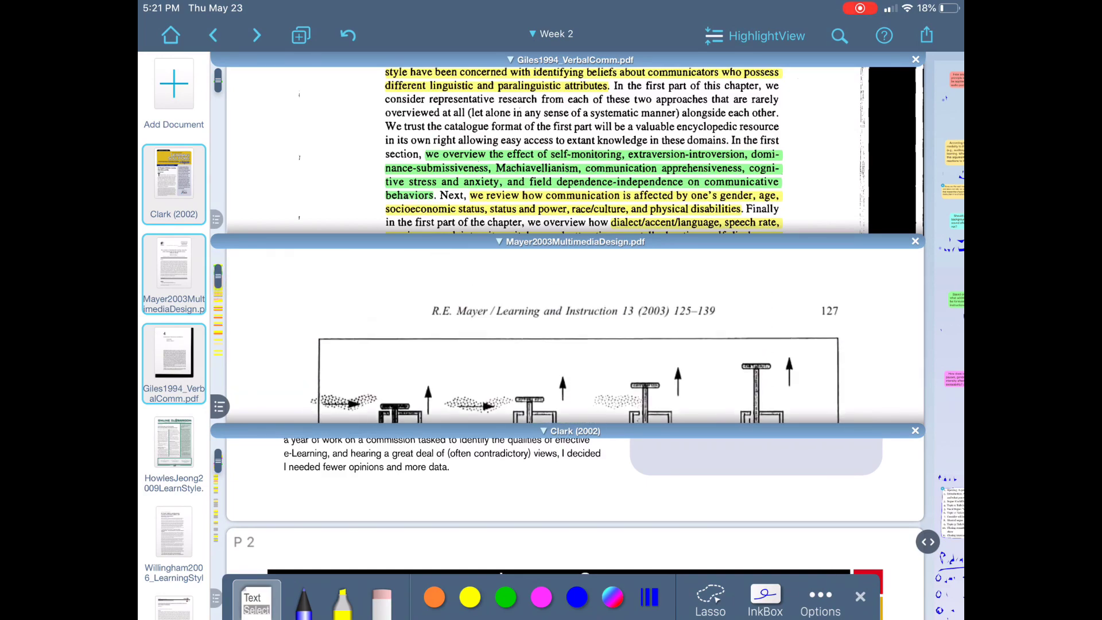
{"action": "scroll", "scroll_direction": "up", "scroll_amount": 3}
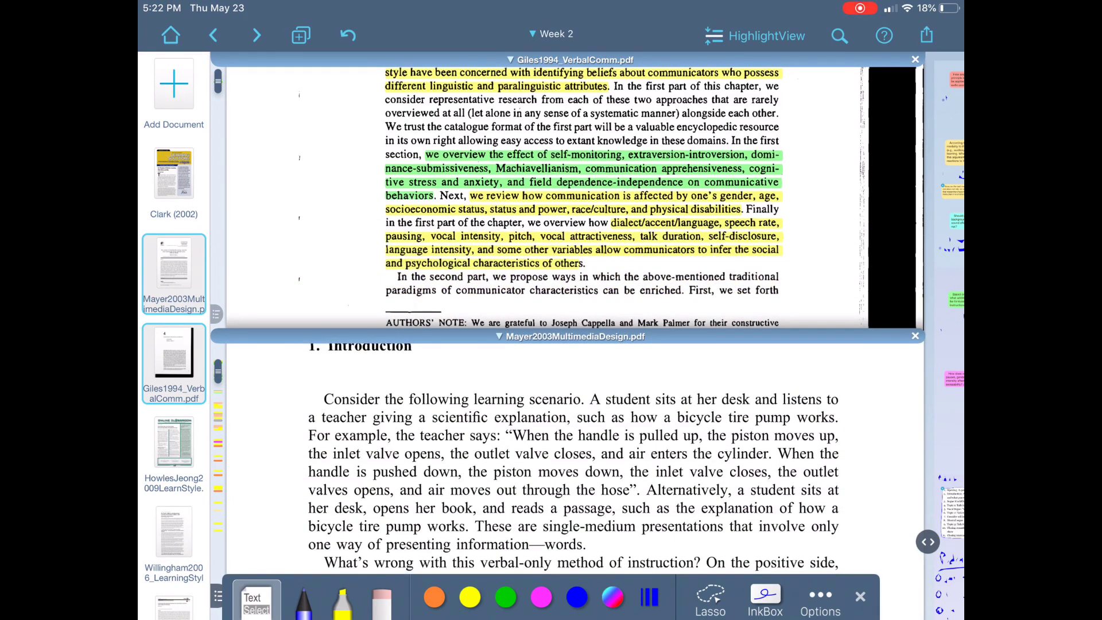
{"action": "scroll", "scroll_direction": "up", "scroll_amount": 3}
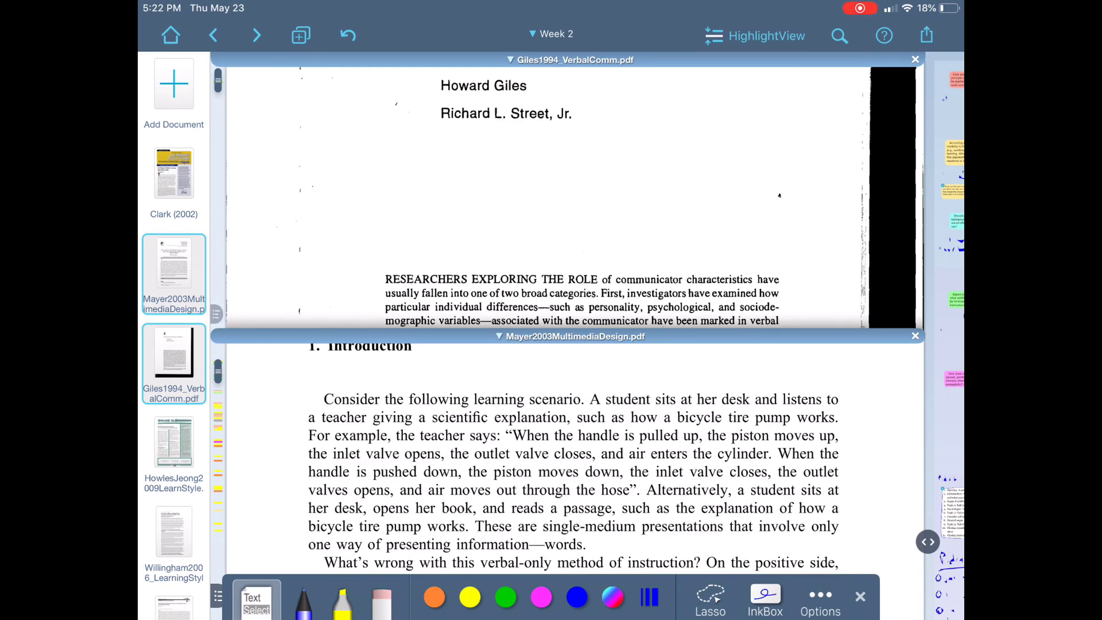
{"action": "left_click", "coordinate": [915, 335]}
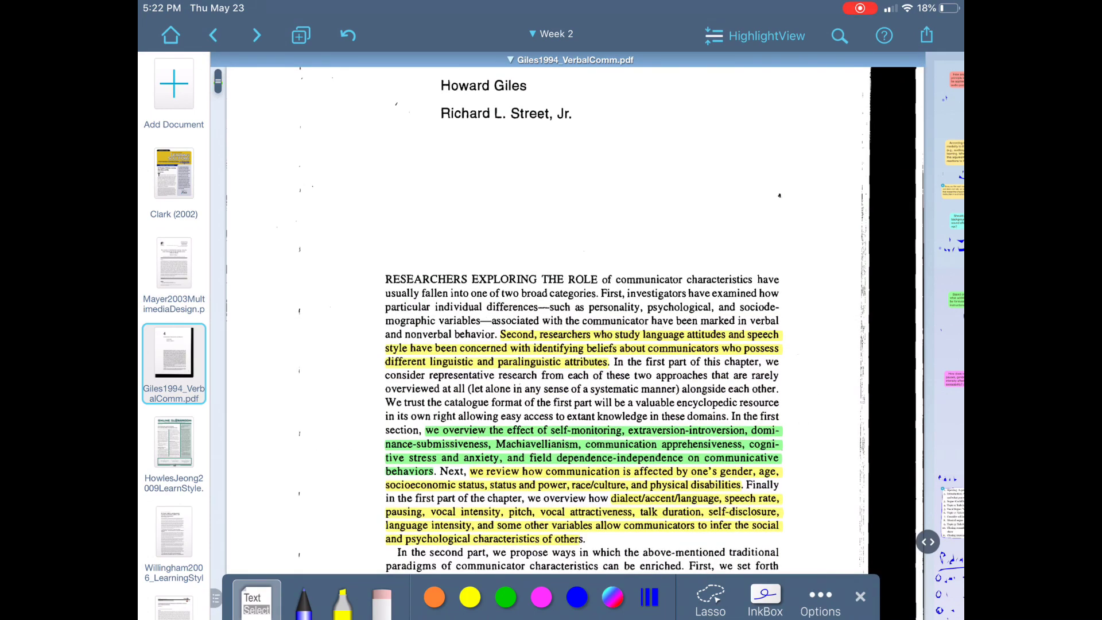
Step: Bring up Mayer2003MultimediaDesign.pdf and ink 'write on the screen' with a yellow scribble under its abstract
{"action": "left_click", "coordinate": [174, 264]}
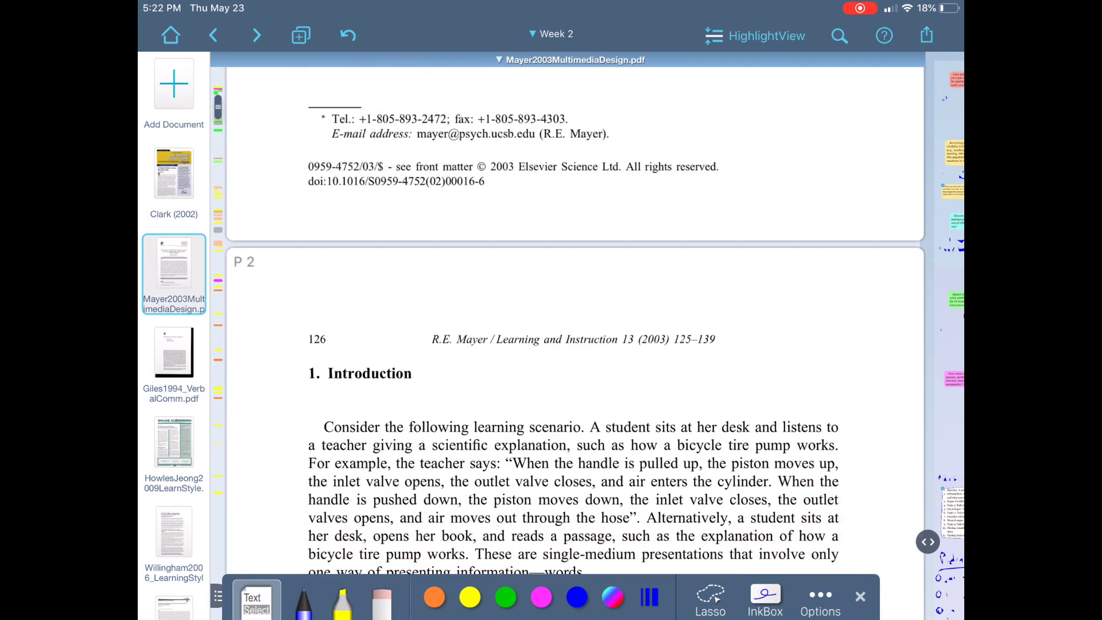
{"action": "scroll", "scroll_direction": "up", "scroll_amount": 3}
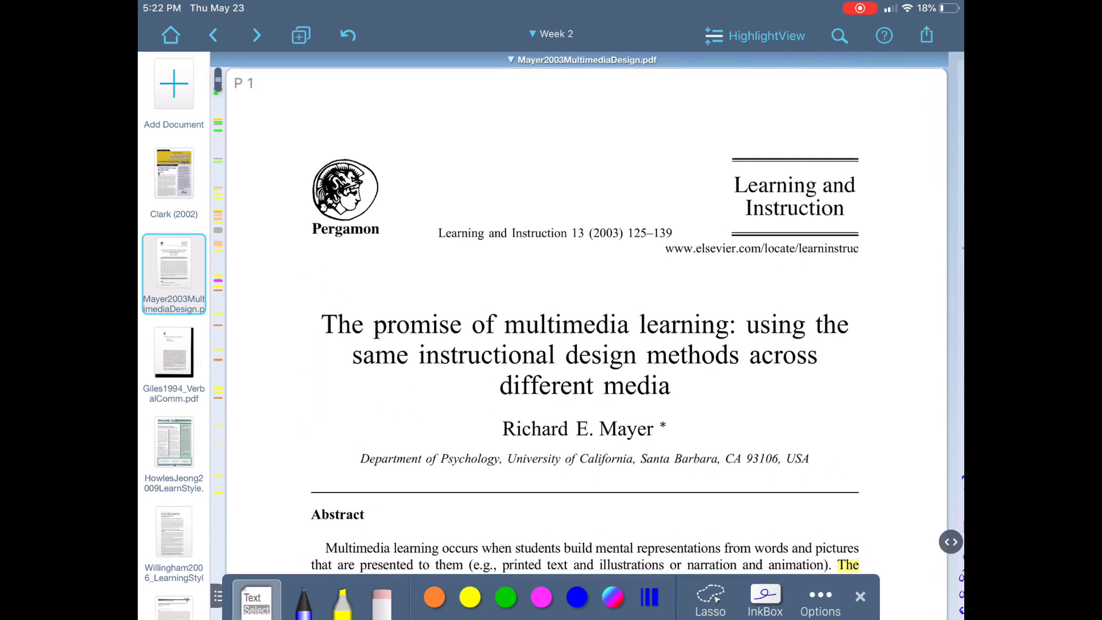
{"action": "scroll", "scroll_direction": "down", "scroll_amount": 3}
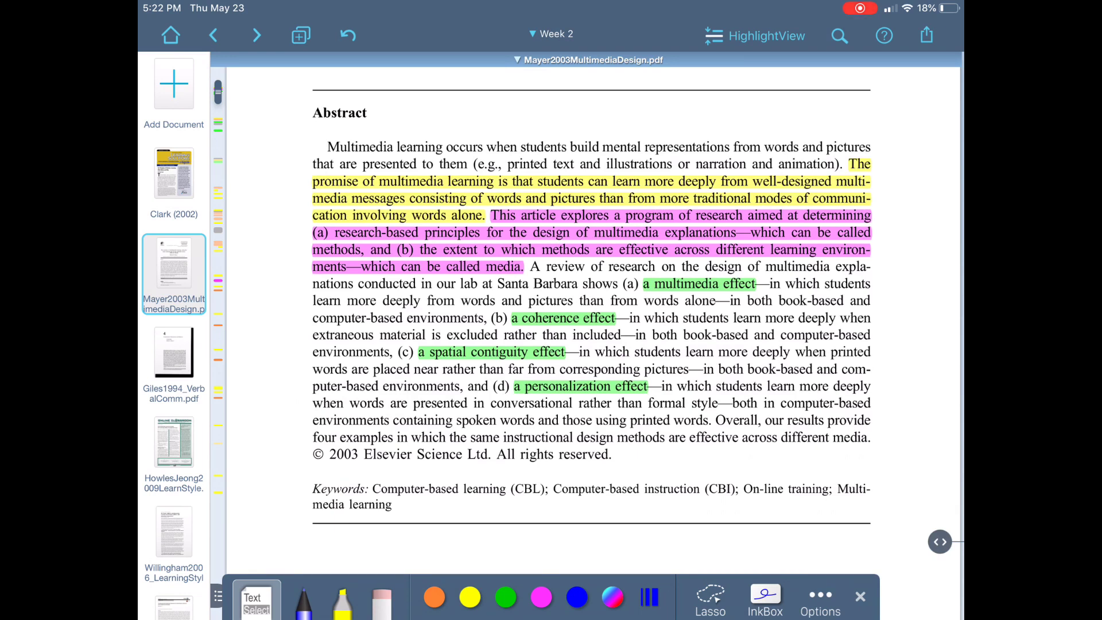
{"action": "left_click", "coordinate": [303, 597]}
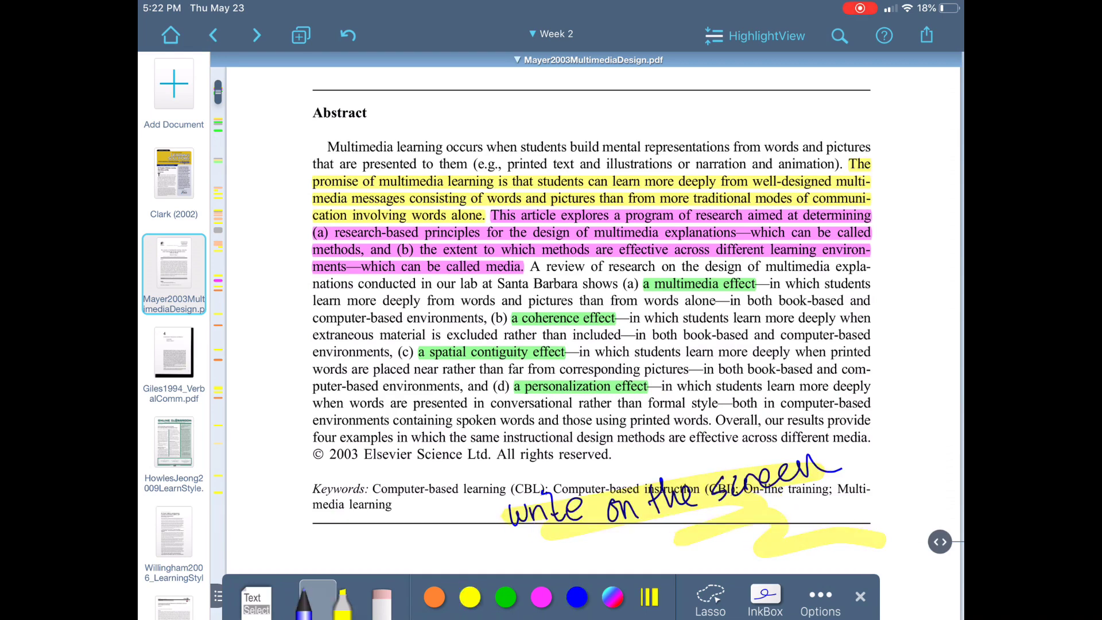
Step: Highlight the abstract from 'a personalization effect' to its end in green and return to the title
{"action": "left_click", "coordinate": [256, 598]}
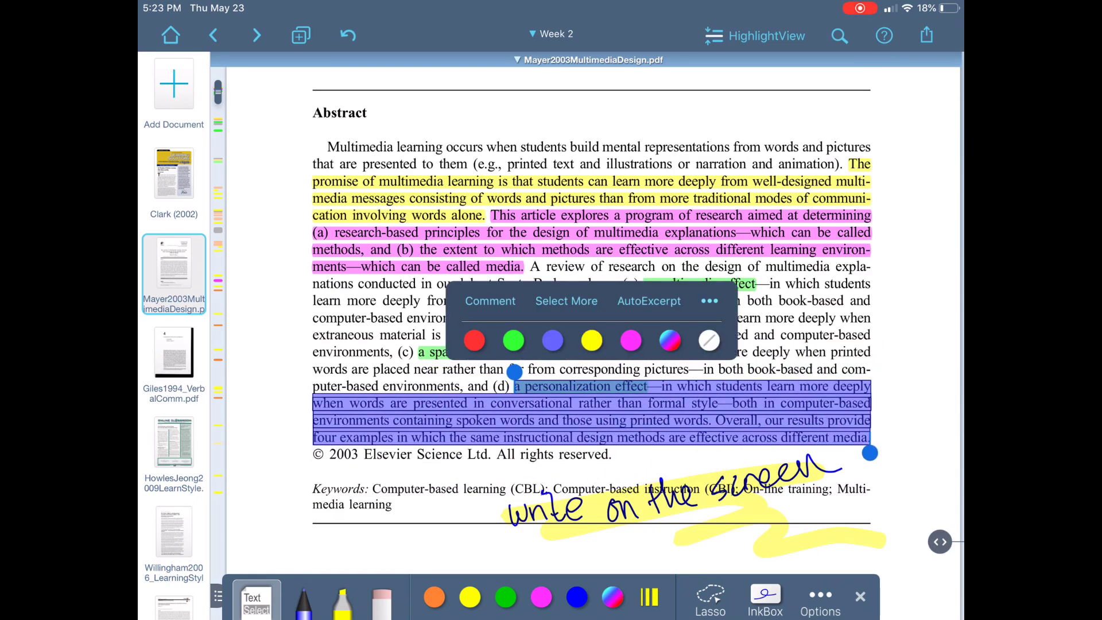
{"action": "left_click", "coordinate": [512, 341]}
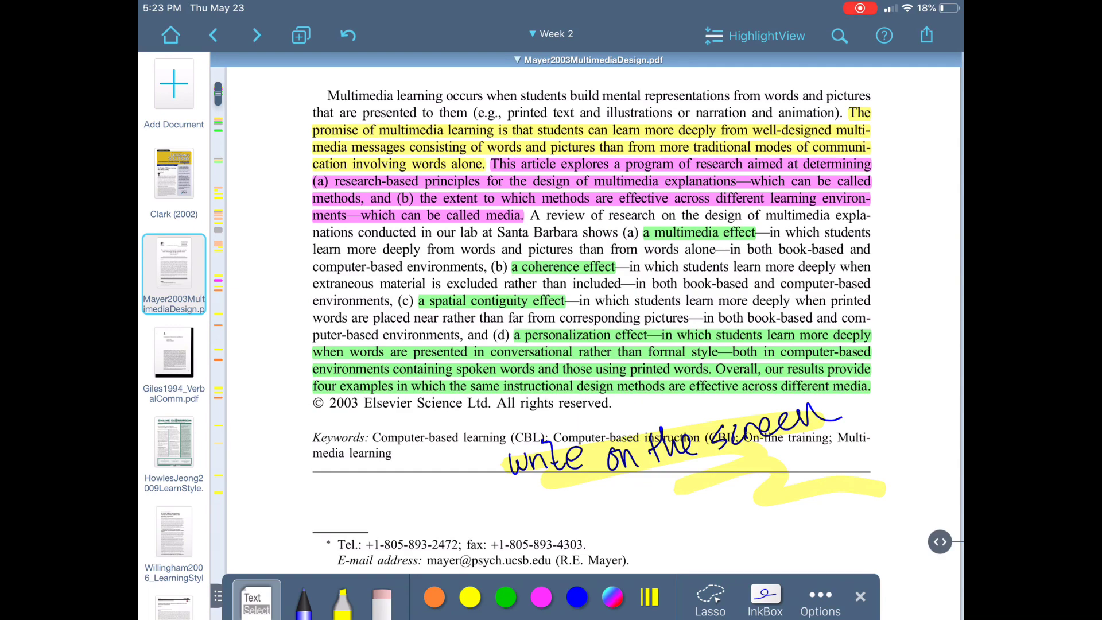
{"action": "scroll", "scroll_direction": "down", "scroll_amount": 3}
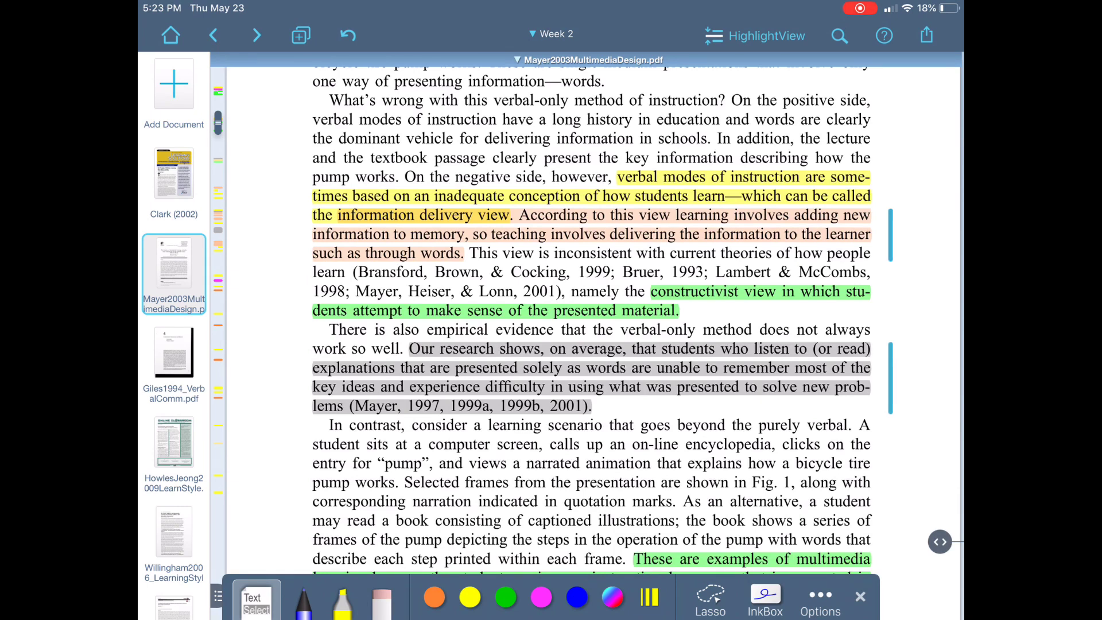
{"action": "scroll", "scroll_direction": "down", "scroll_amount": 3}
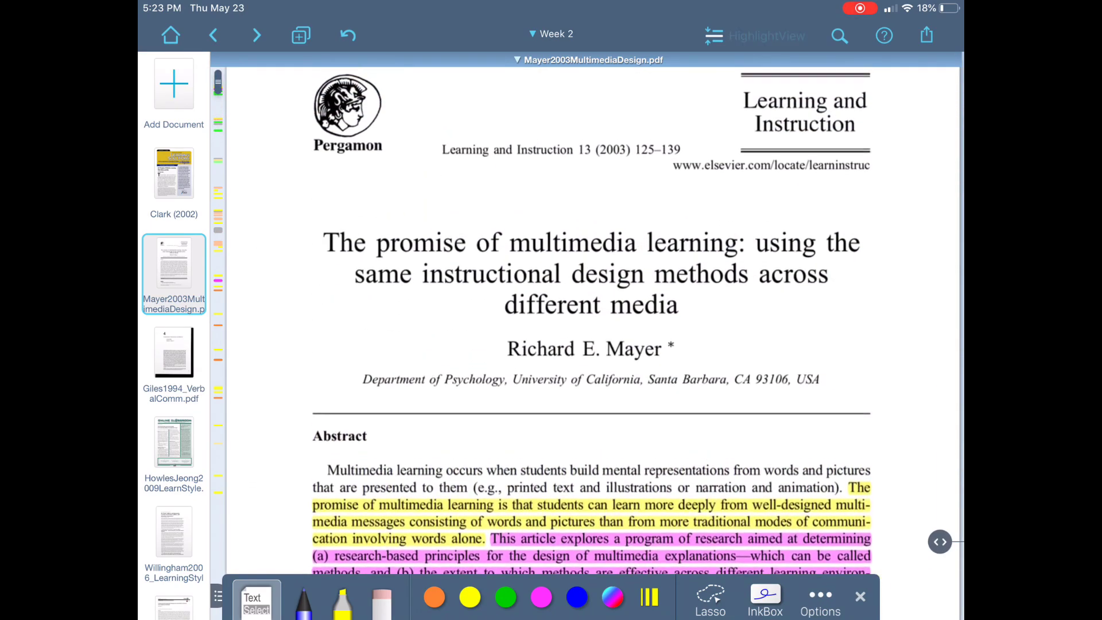
{"action": "left_click", "coordinate": [754, 35]}
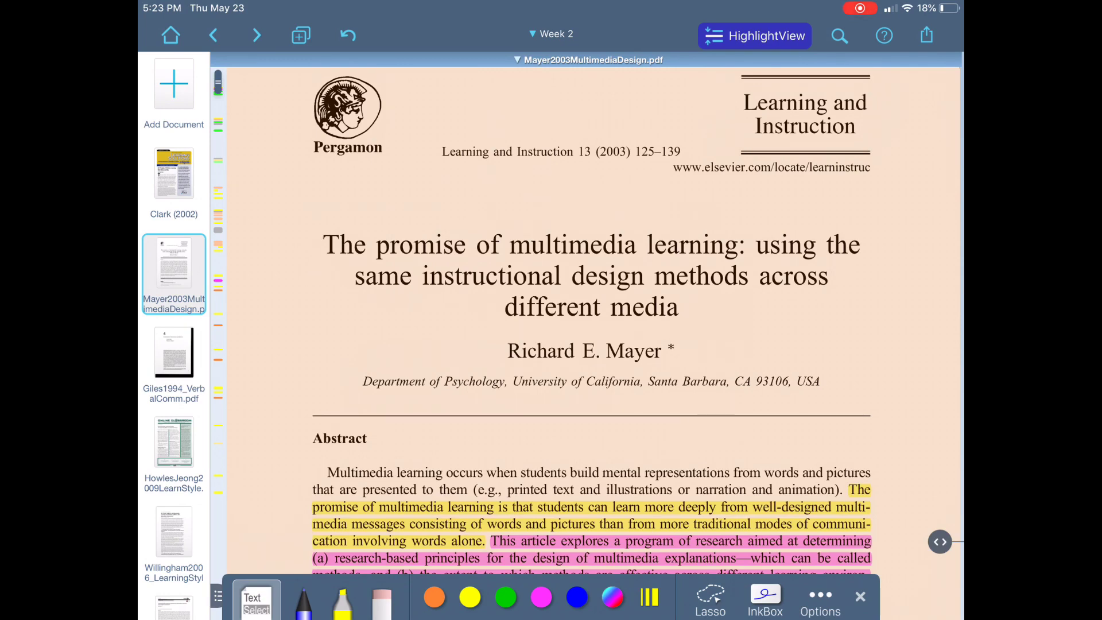
{"action": "scroll", "scroll_direction": "down", "scroll_amount": 3}
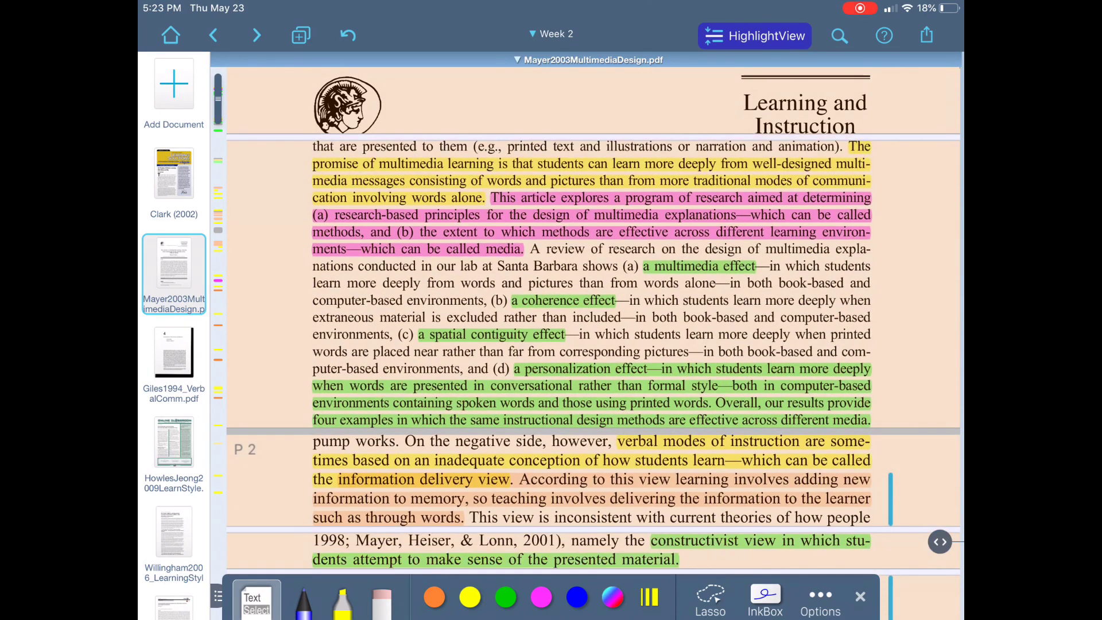
{"action": "scroll", "scroll_direction": "up", "scroll_amount": 3}
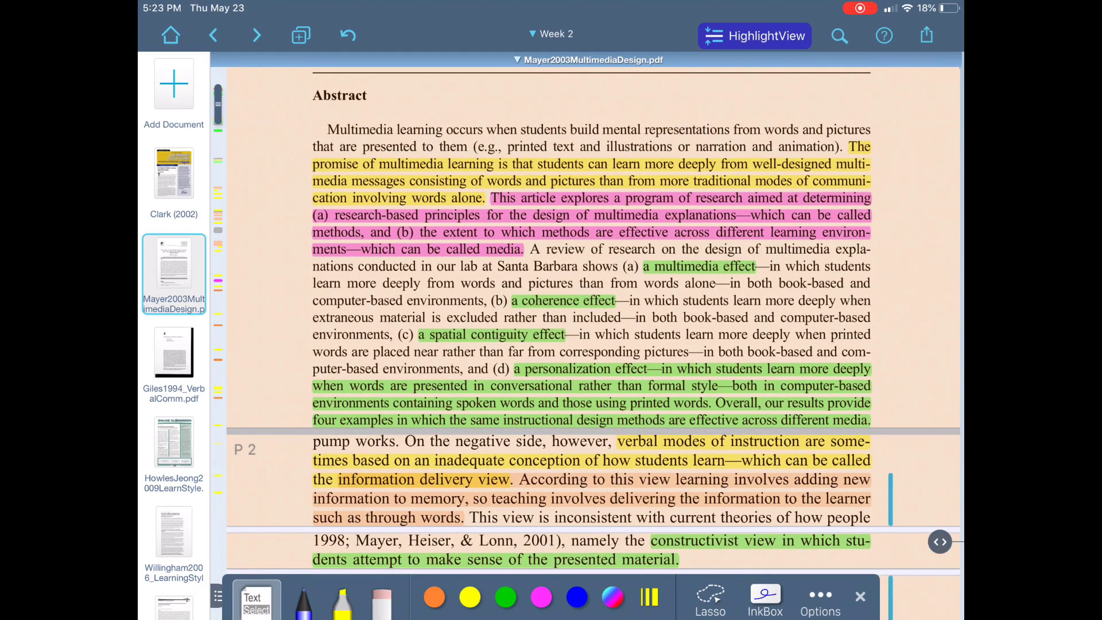
{"action": "scroll", "scroll_direction": "down", "scroll_amount": 3}
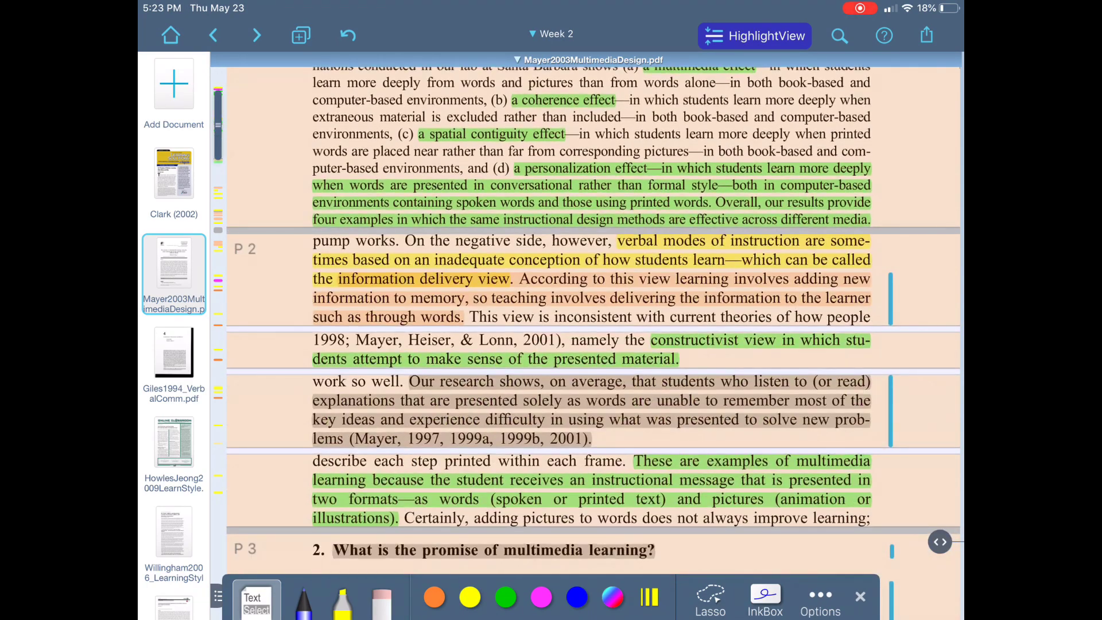
{"action": "scroll", "scroll_direction": "down", "scroll_amount": 3}
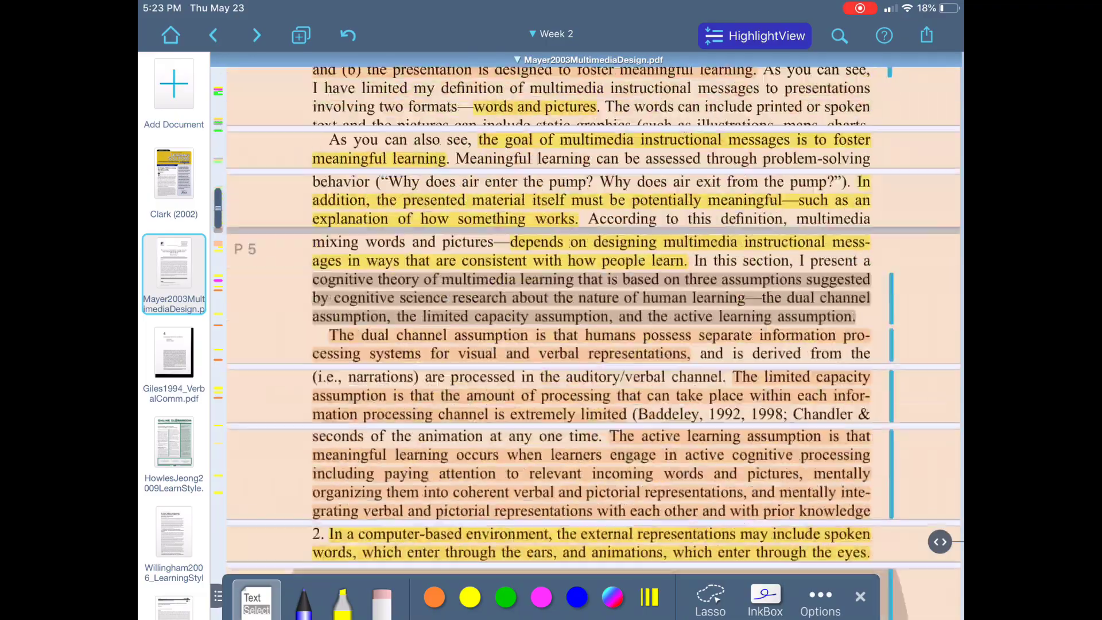
{"action": "scroll", "scroll_direction": "down", "scroll_amount": 3}
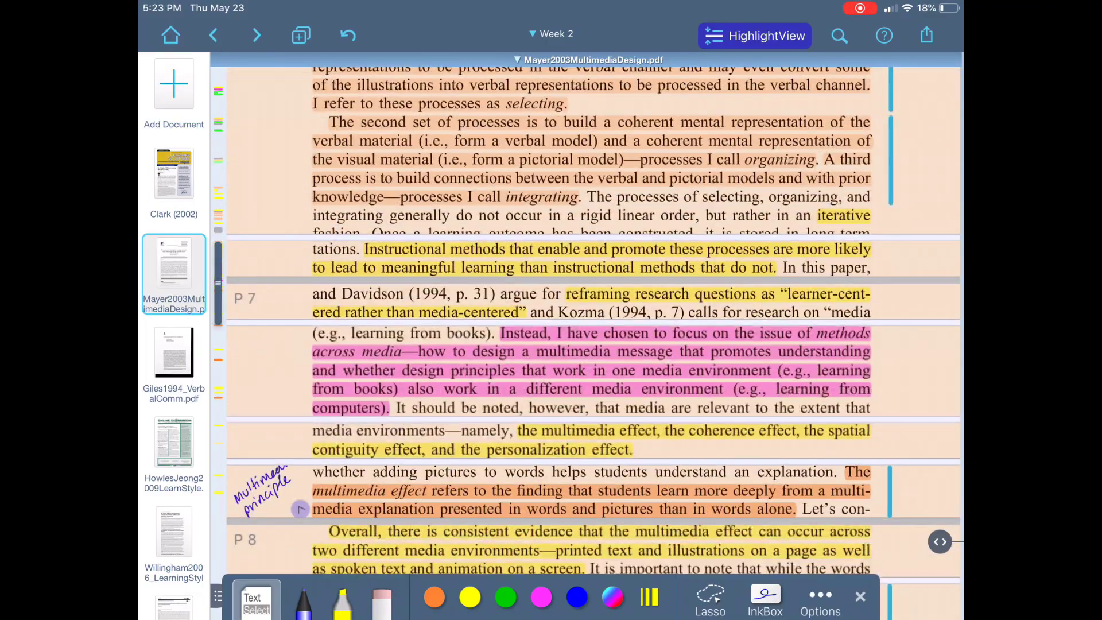
{"action": "scroll", "scroll_direction": "up", "scroll_amount": 3}
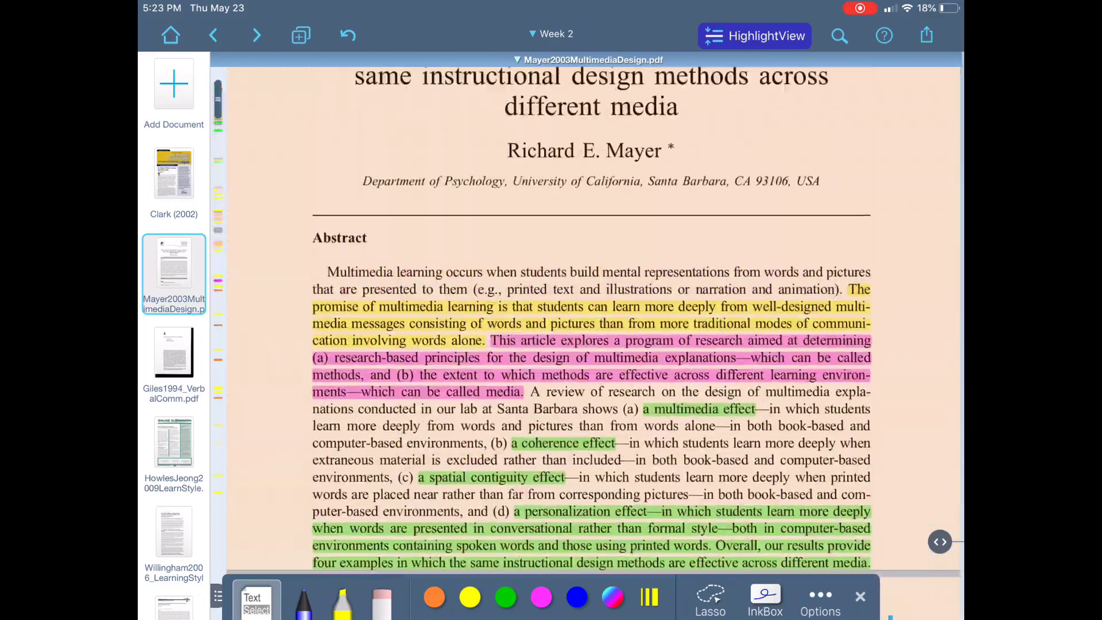
{"action": "scroll", "scroll_direction": "down", "scroll_amount": 3}
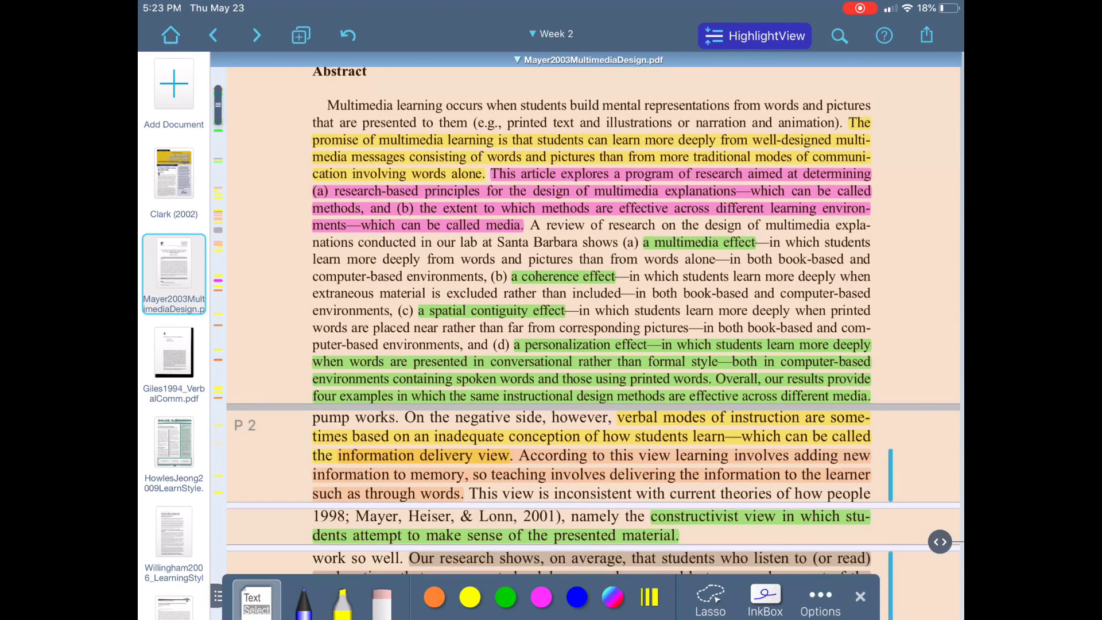
{"action": "scroll", "scroll_direction": "down", "scroll_amount": 3}
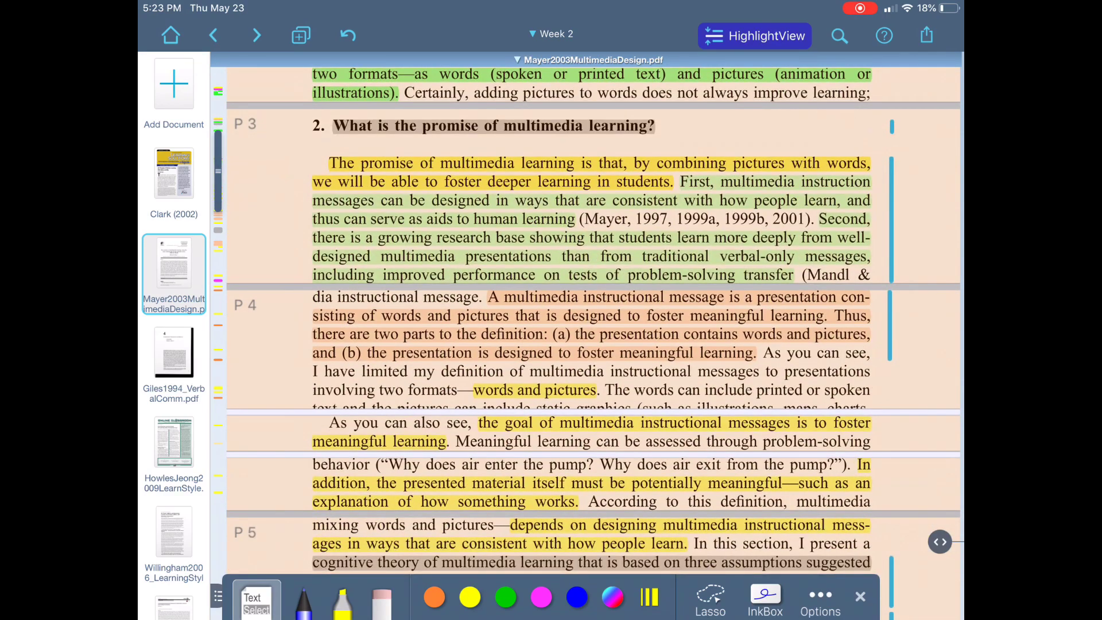
{"action": "scroll", "scroll_direction": "down", "scroll_amount": 3}
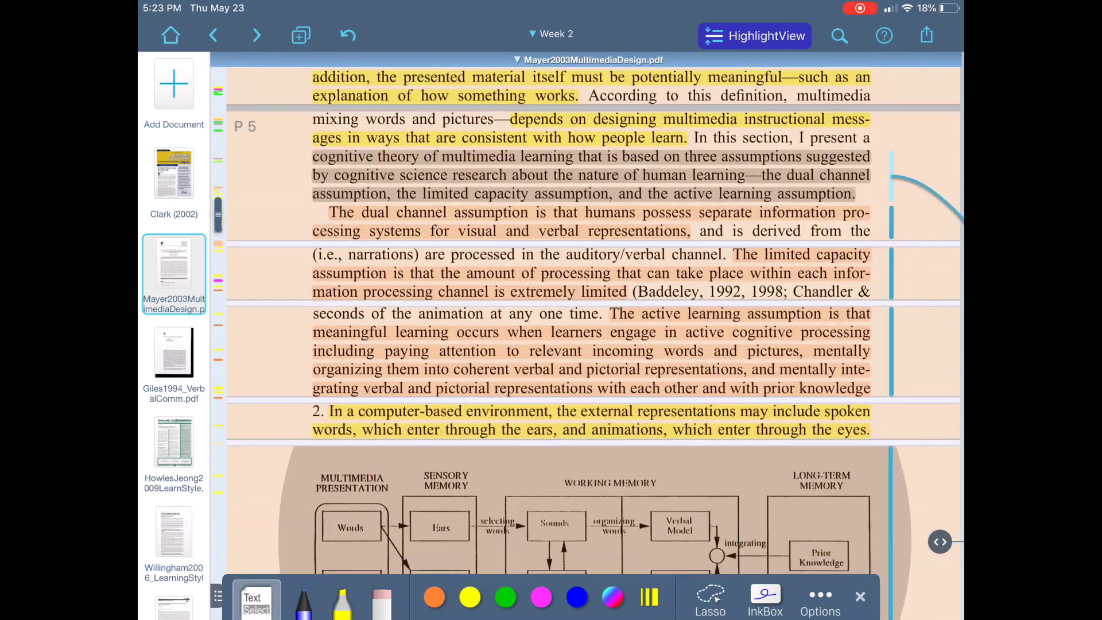
{"action": "scroll", "scroll_direction": "down", "scroll_amount": 3}
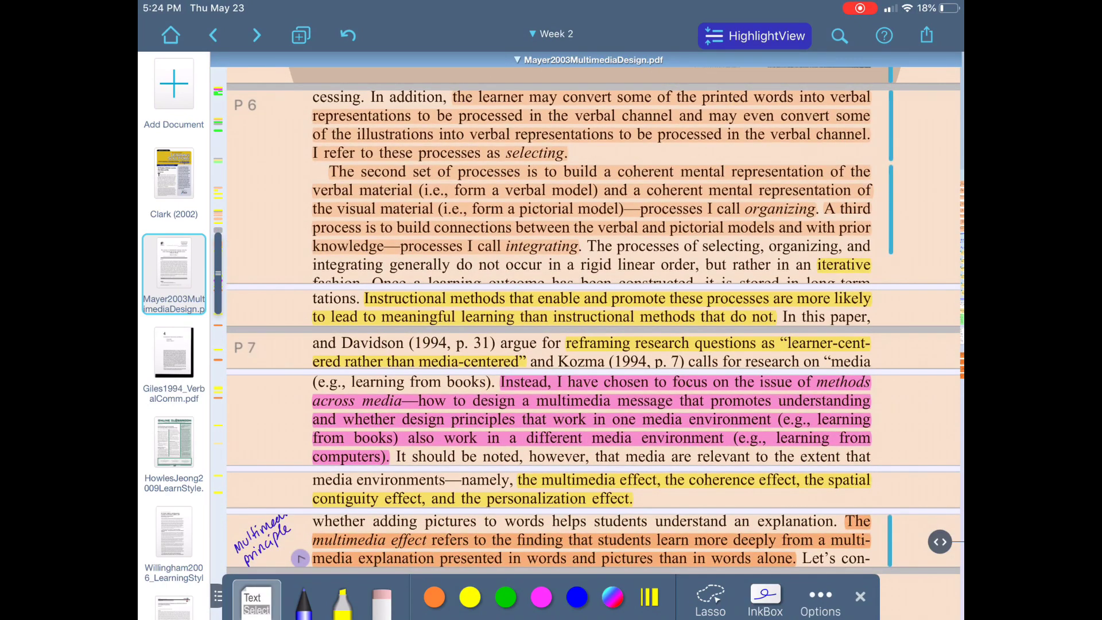
{"action": "scroll", "scroll_direction": "down", "scroll_amount": 3}
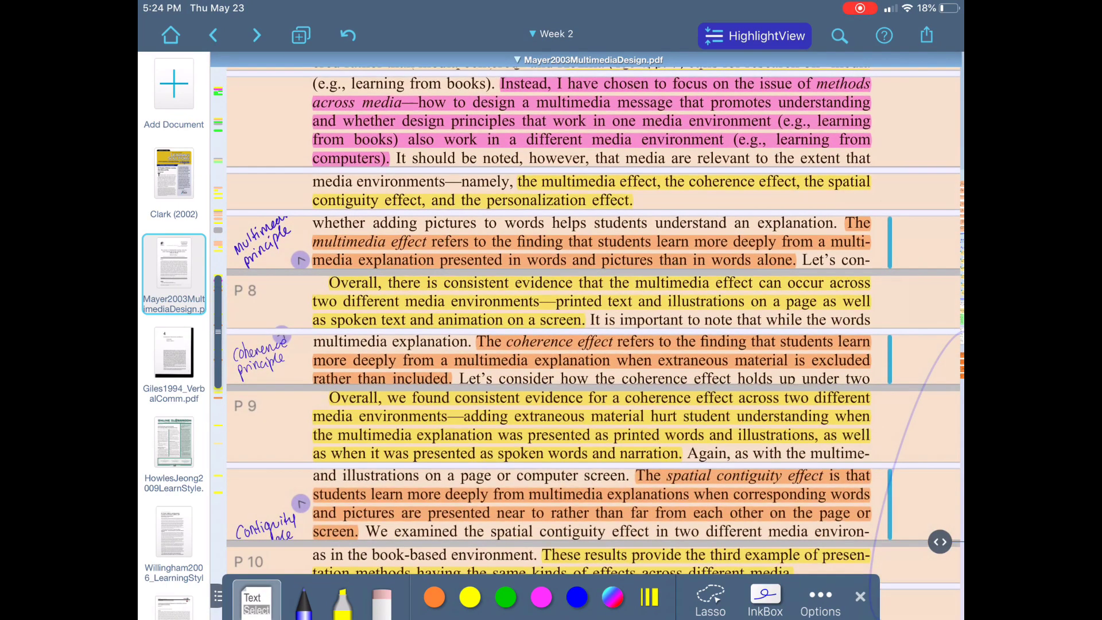
{"action": "scroll", "scroll_direction": "down", "scroll_amount": 3}
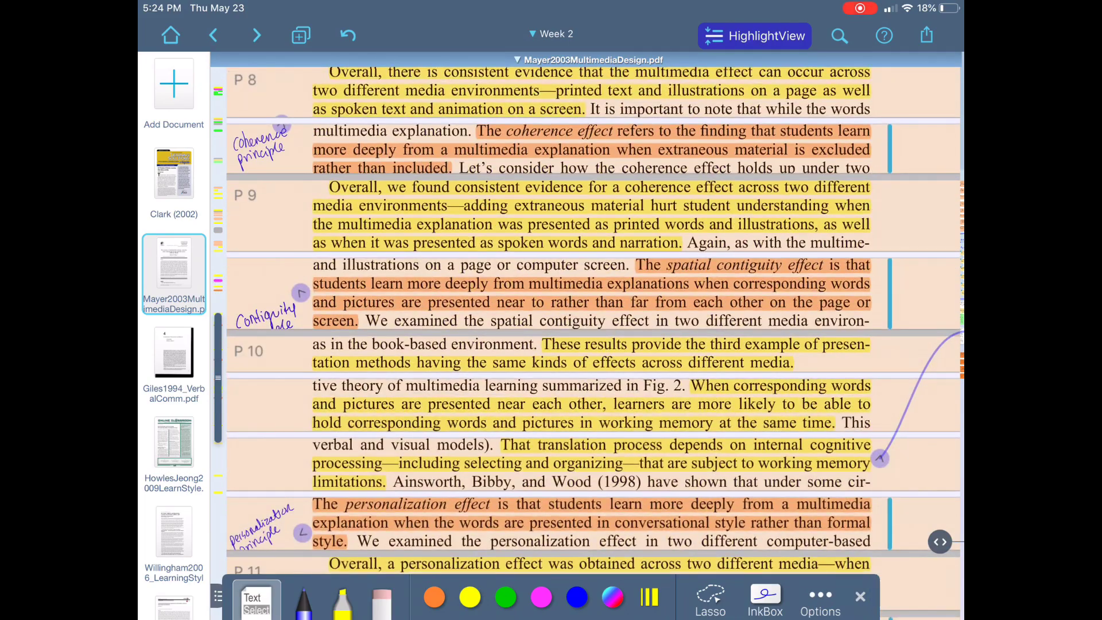
{"action": "scroll", "scroll_direction": "down", "scroll_amount": 3}
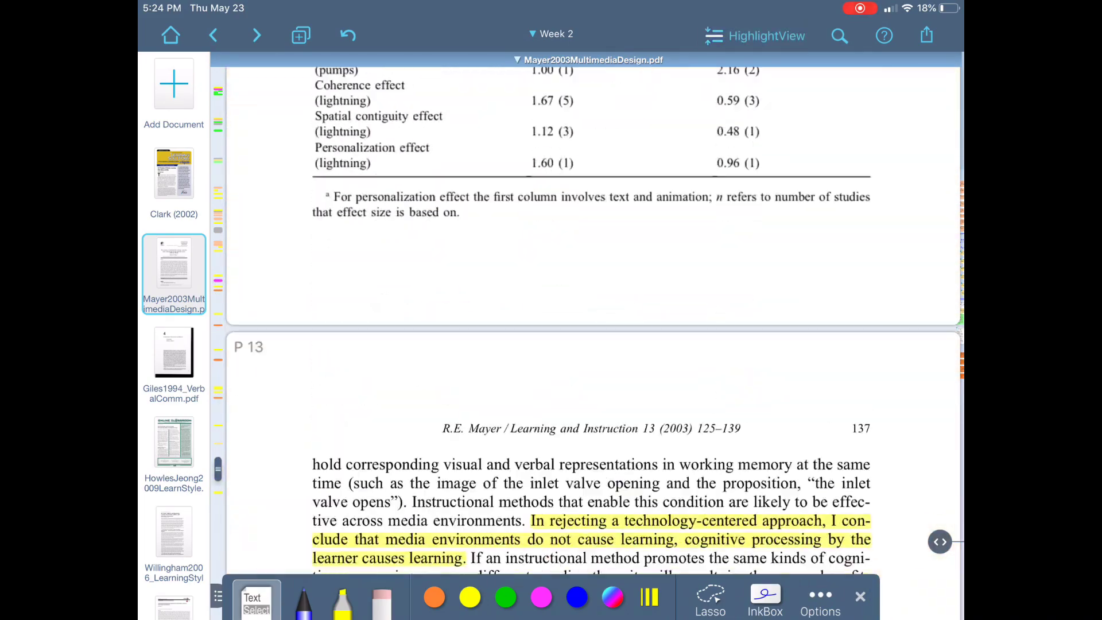
Step: Follow the 'Contiguity principle' ink note's link to show Clark (2002) beneath Mayer at the matching passage
{"action": "scroll", "scroll_direction": "up", "scroll_amount": 3}
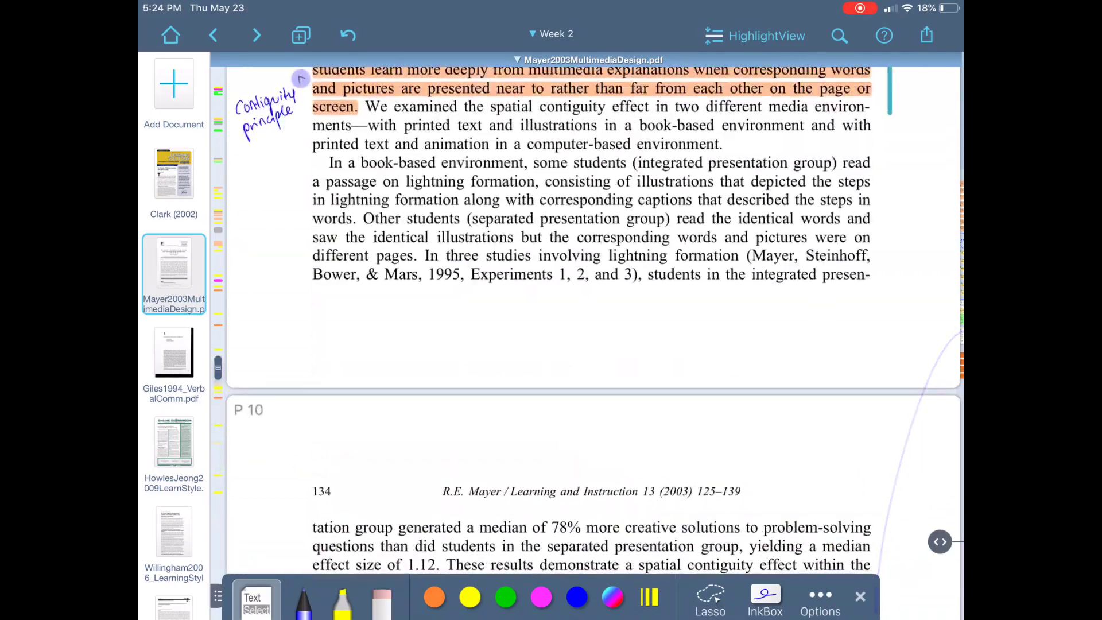
{"action": "scroll", "scroll_direction": "up", "scroll_amount": 3}
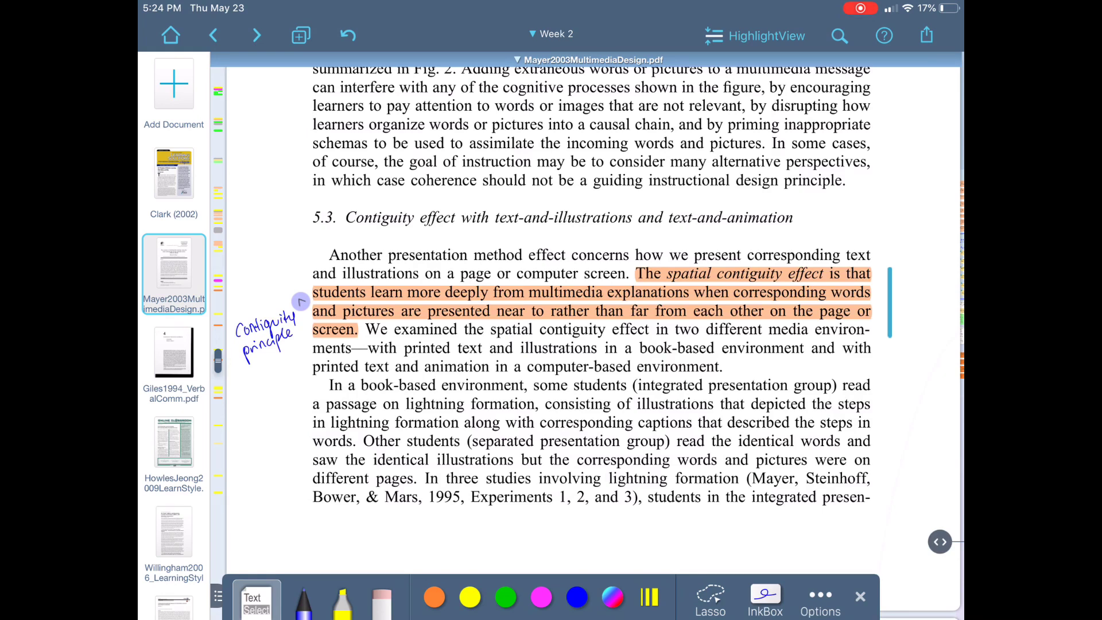
{"action": "left_click", "coordinate": [173, 173]}
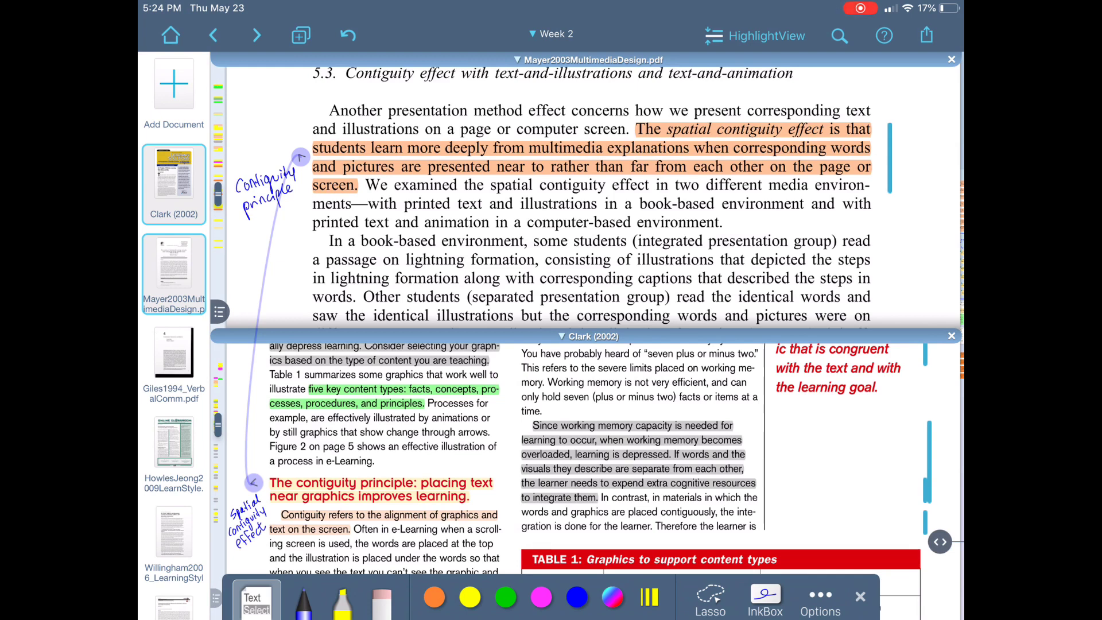
{"action": "scroll", "scroll_direction": "down", "scroll_amount": 3}
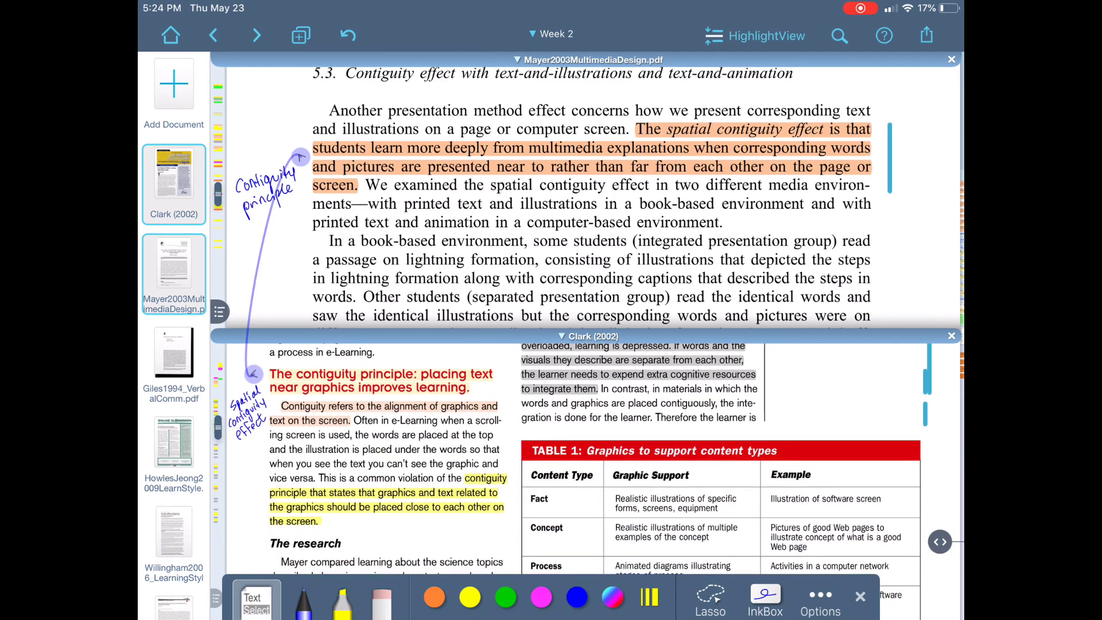
{"action": "left_click", "coordinate": [381, 603]}
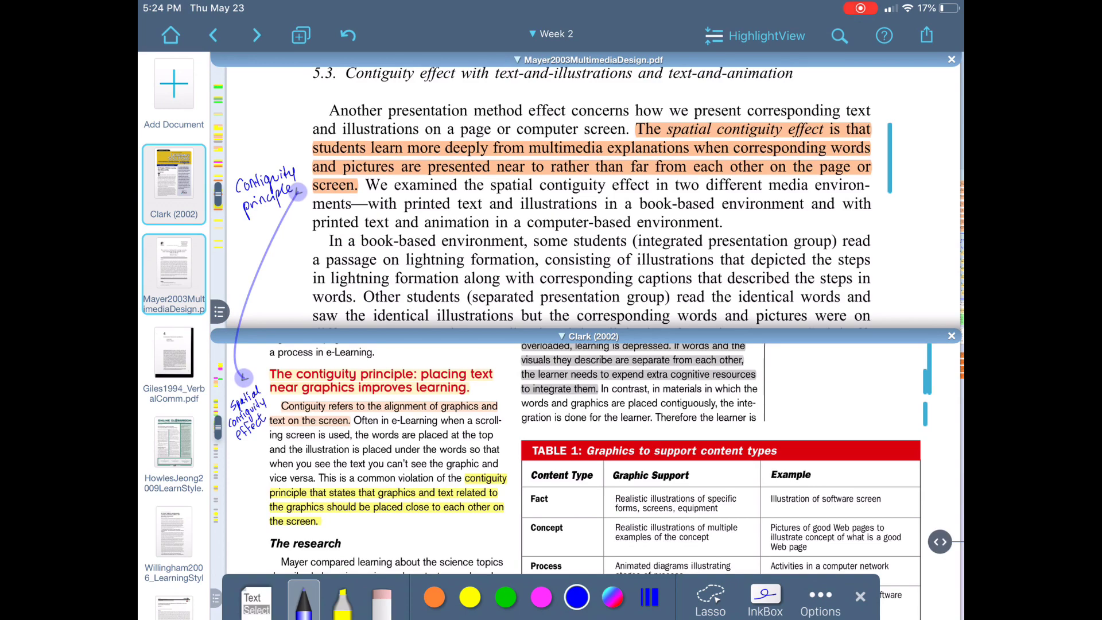
{"action": "scroll", "scroll_direction": "up", "scroll_amount": 3}
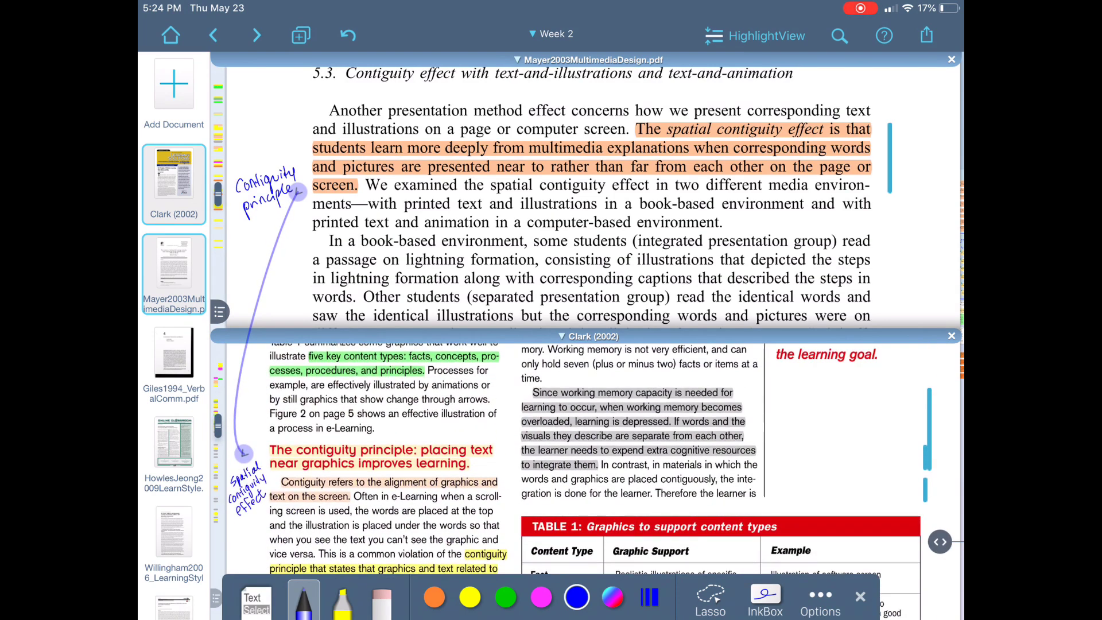
{"action": "scroll", "scroll_direction": "up", "scroll_amount": 3}
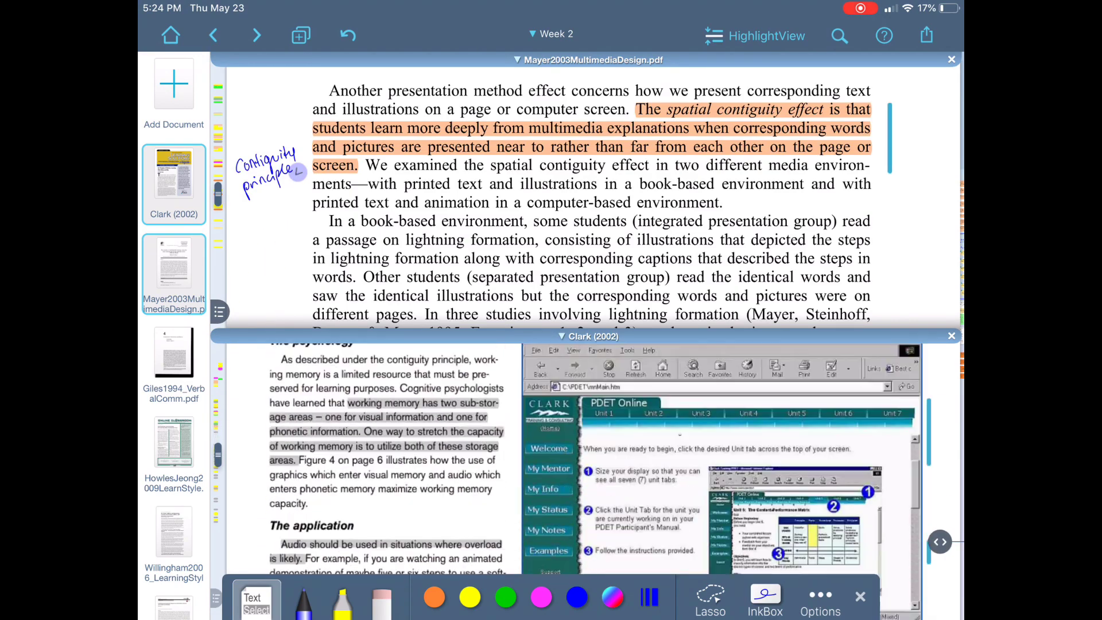
{"action": "scroll", "scroll_direction": "down", "scroll_amount": 3}
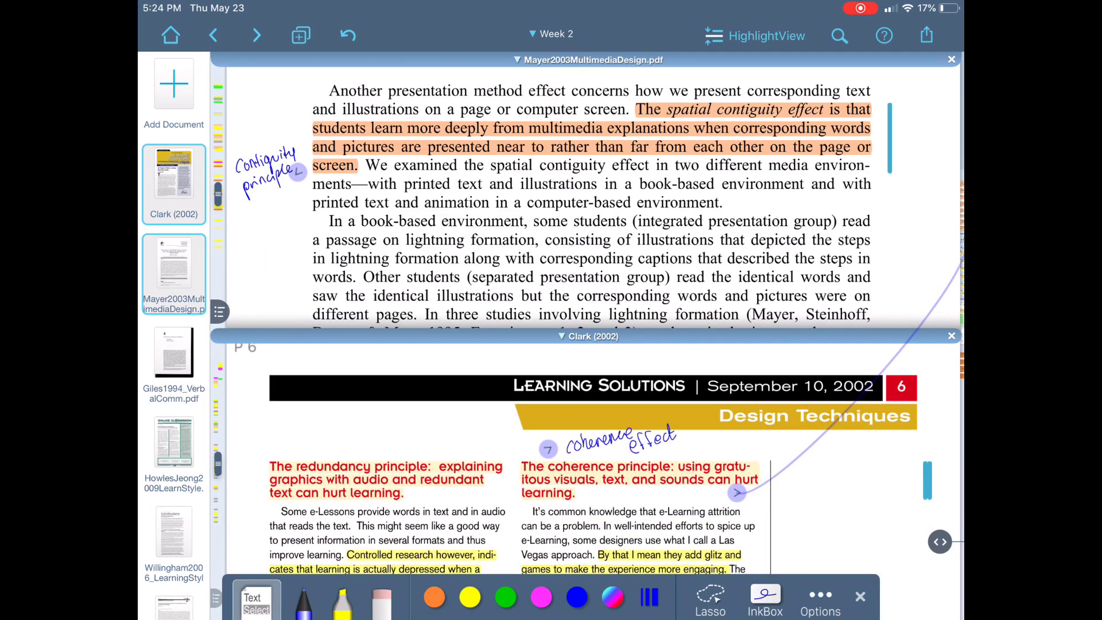
{"action": "scroll", "scroll_direction": "down", "scroll_amount": 3}
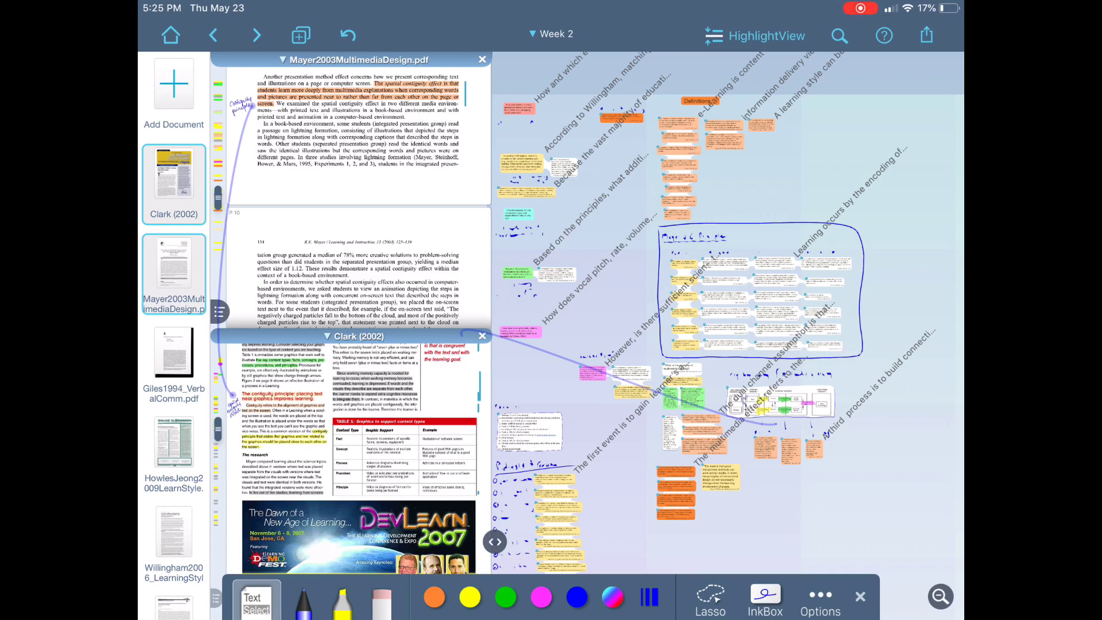
Step: Zoom into the podcast questions and follow the Personalization Principle note's link into Clark (2002)
{"action": "left_click", "coordinate": [481, 335]}
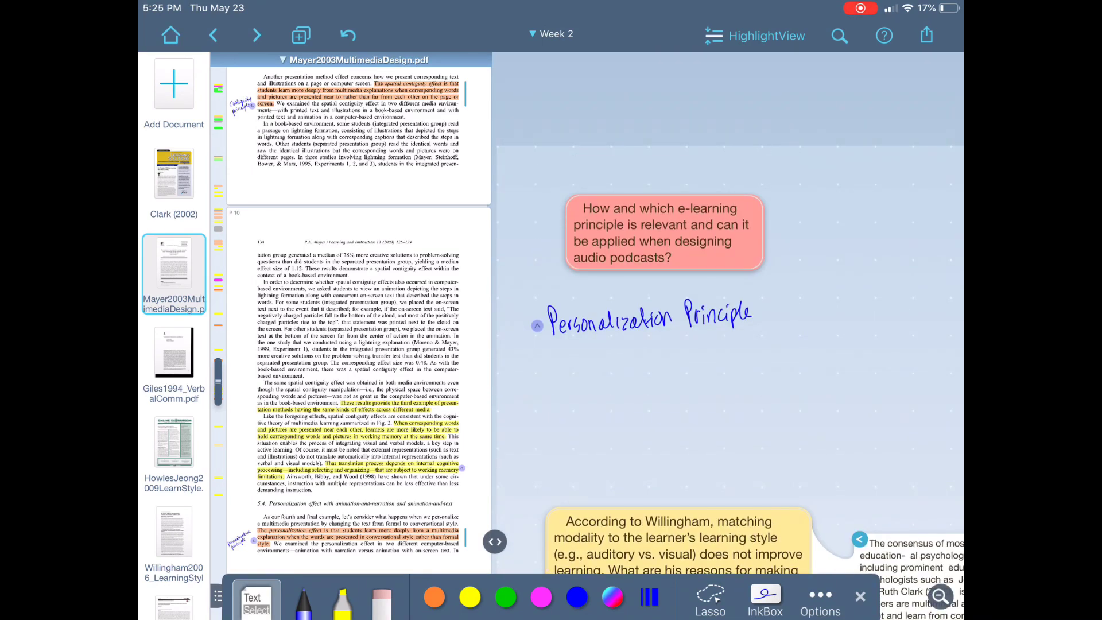
{"action": "left_click", "coordinate": [662, 232]}
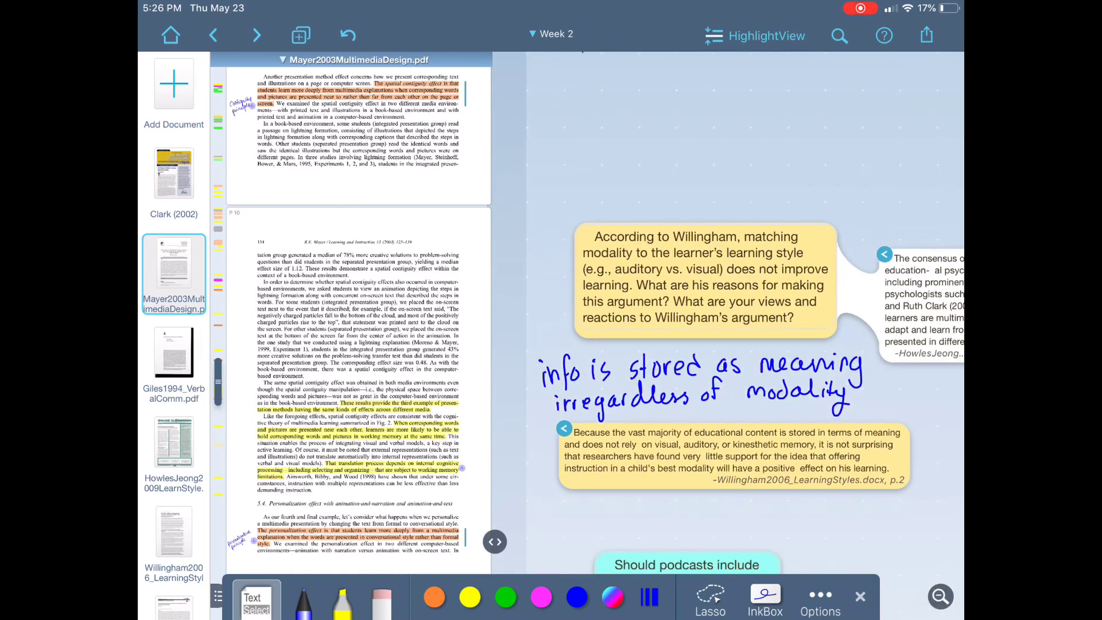
{"action": "scroll", "scroll_direction": "down", "scroll_amount": 3}
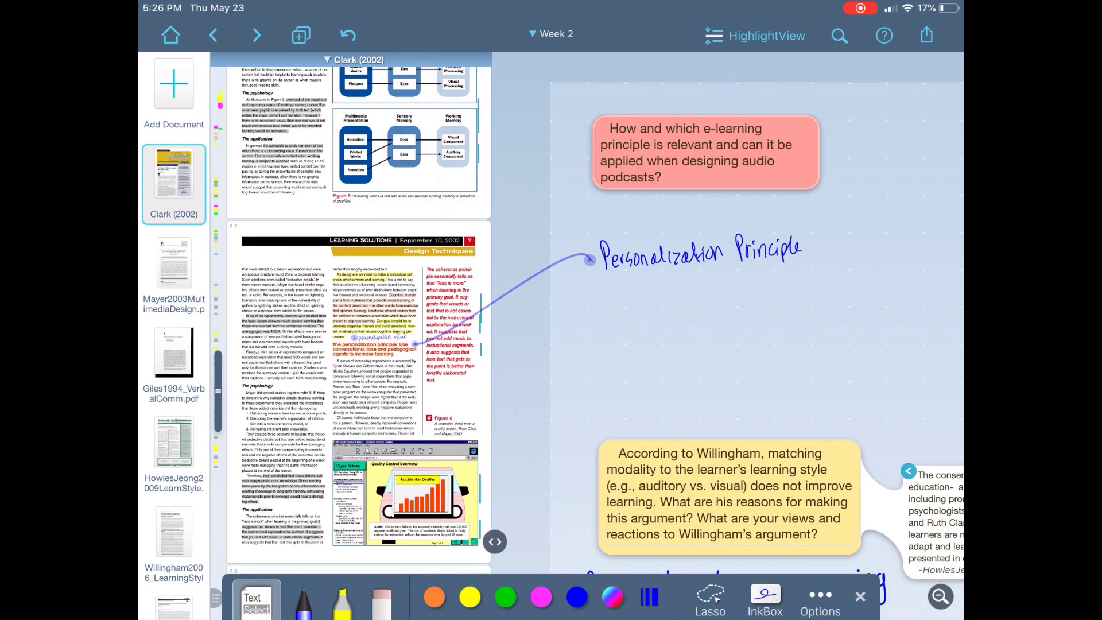
Step: Select the HowlesJeong excerpt beside Willingham's question and jump to its consensus passage in HowlesJeong2009
{"action": "scroll", "scroll_direction": "up", "scroll_amount": 3}
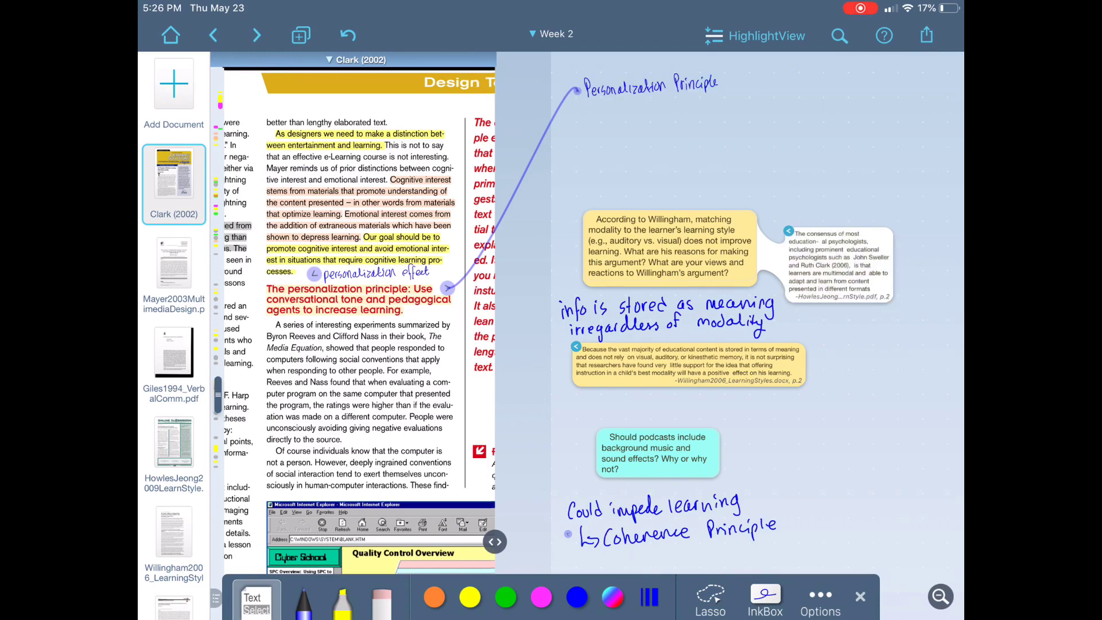
{"action": "left_click", "coordinate": [668, 245]}
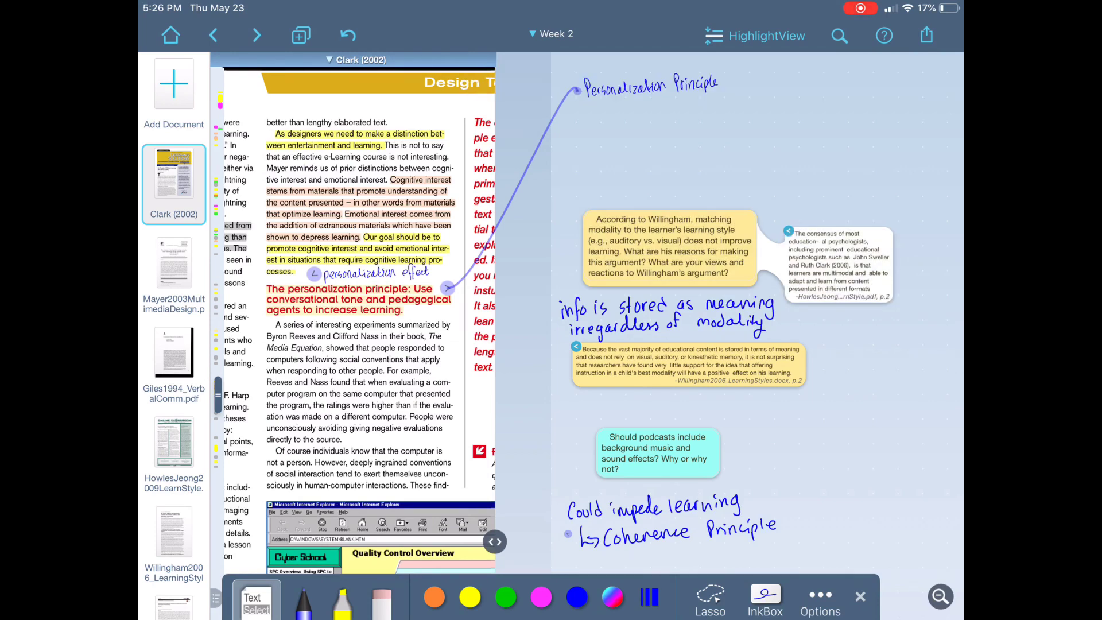
{"action": "left_click", "coordinate": [828, 256]}
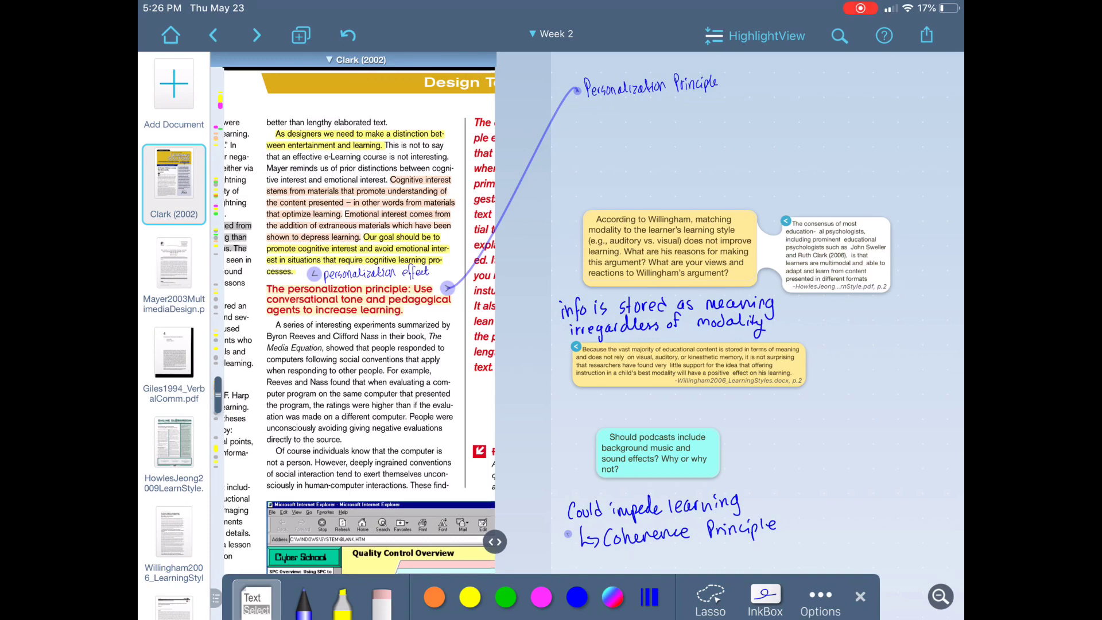
{"action": "left_click", "coordinate": [174, 440]}
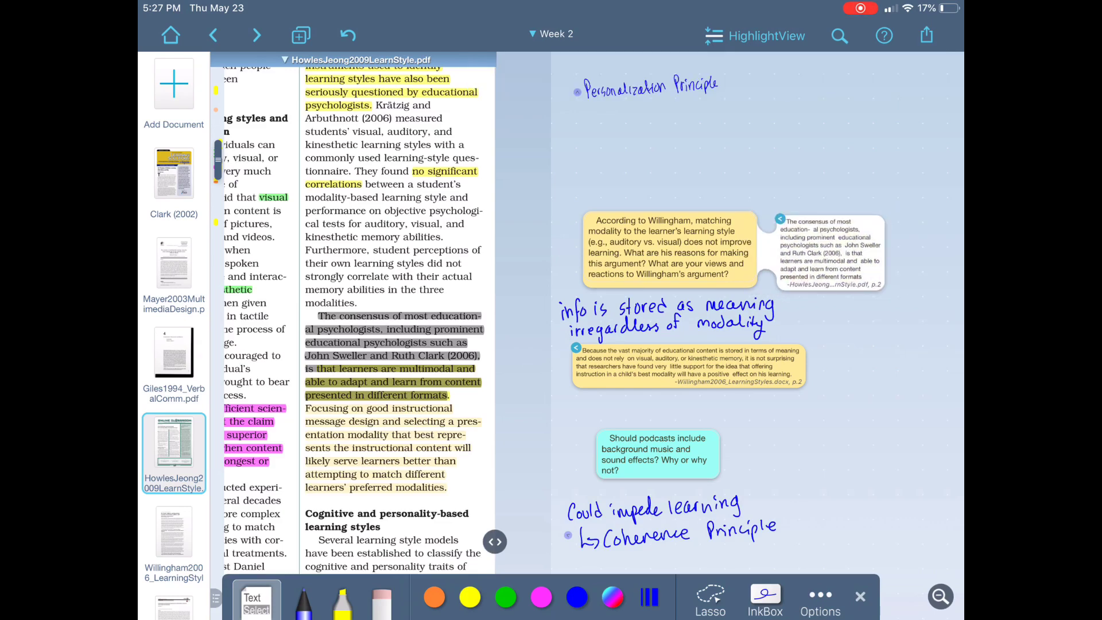
Step: Scroll the note board over to the Mayer's 6 Principles table and select a Principle excerpt
{"action": "scroll", "scroll_direction": "down", "scroll_amount": 3}
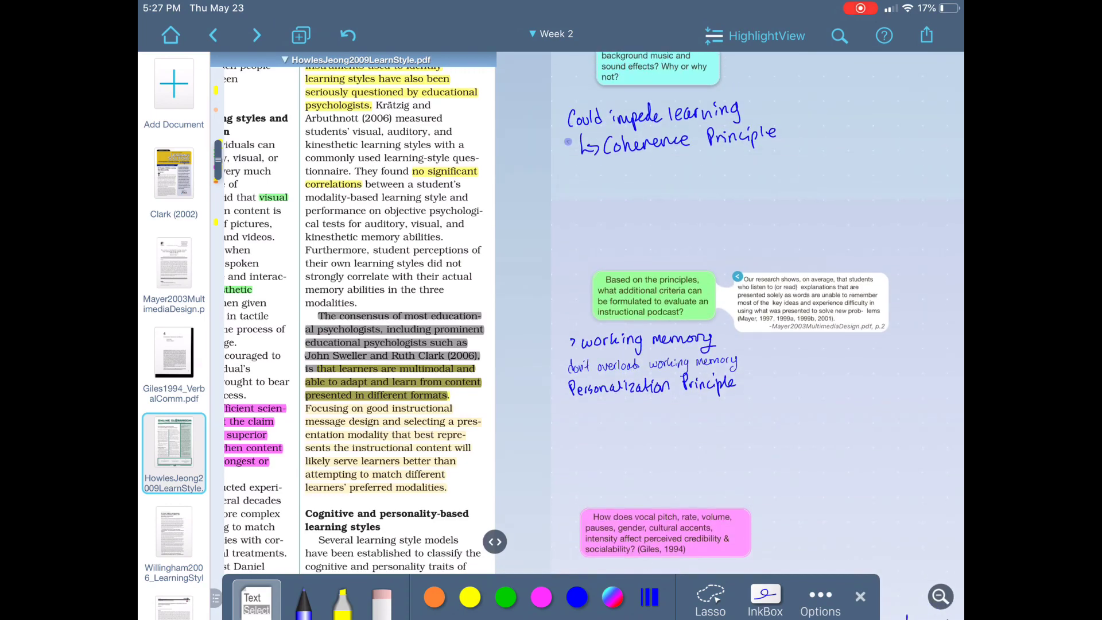
{"action": "left_click", "coordinate": [808, 295]}
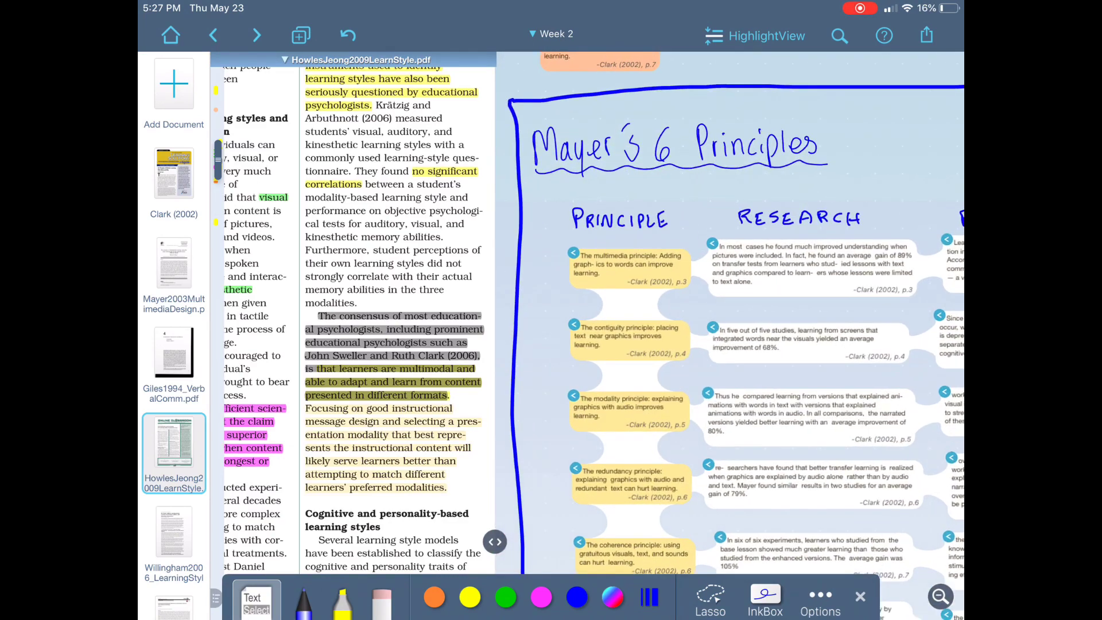
{"action": "scroll", "scroll_direction": "down", "scroll_amount": 3}
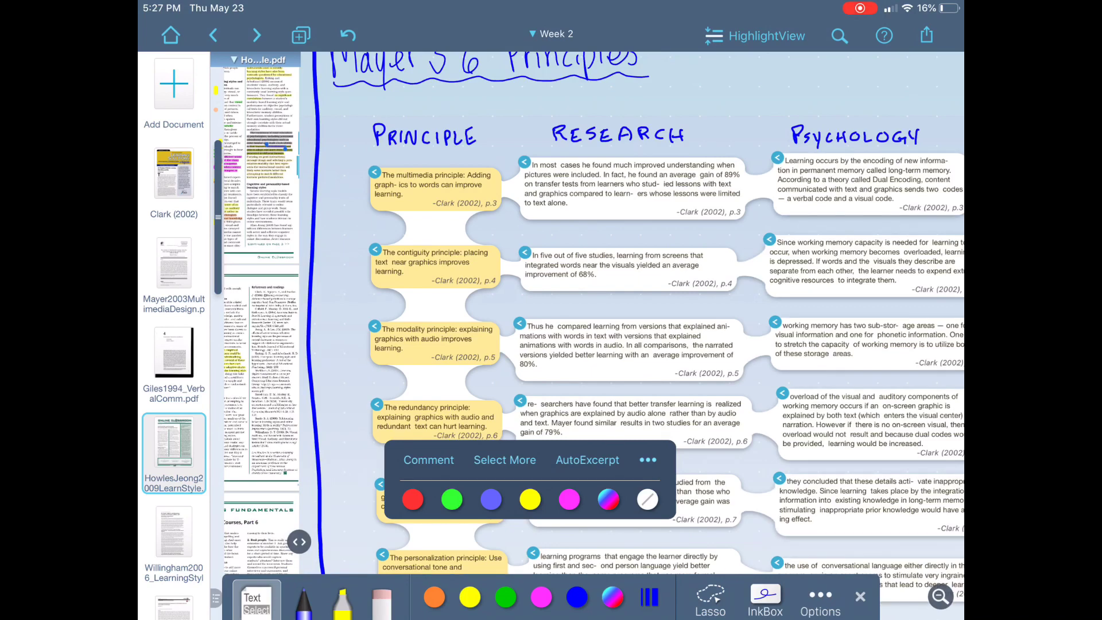
{"action": "scroll", "scroll_direction": "right", "scroll_amount": 3}
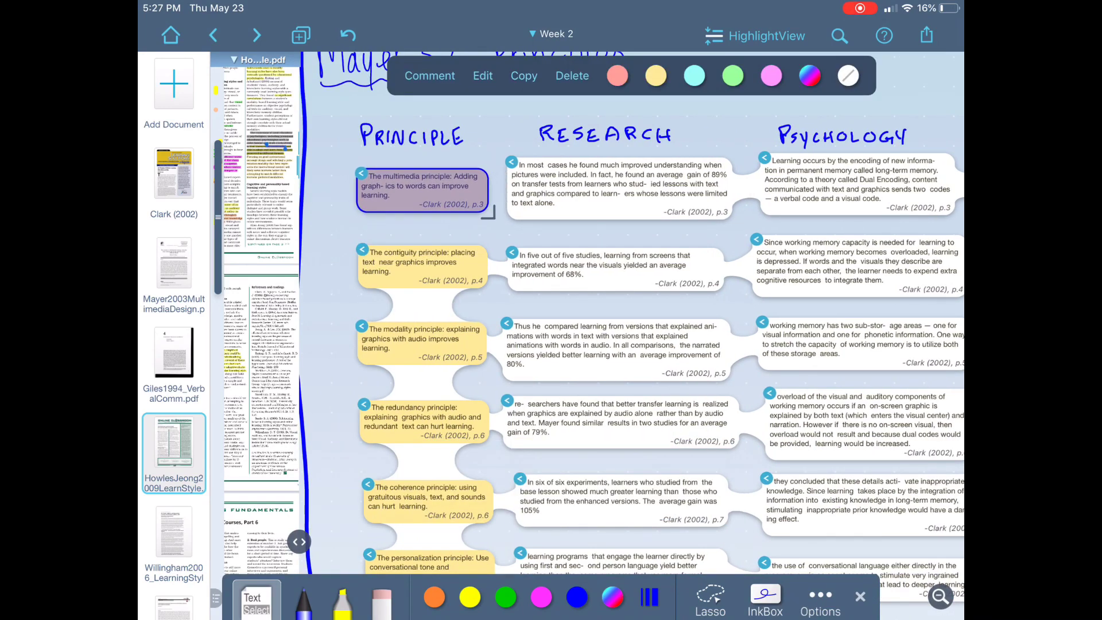
Step: Select the multimedia principle's research and psychology excerpts and open their Clark (2002) source
{"action": "left_click", "coordinate": [615, 179]}
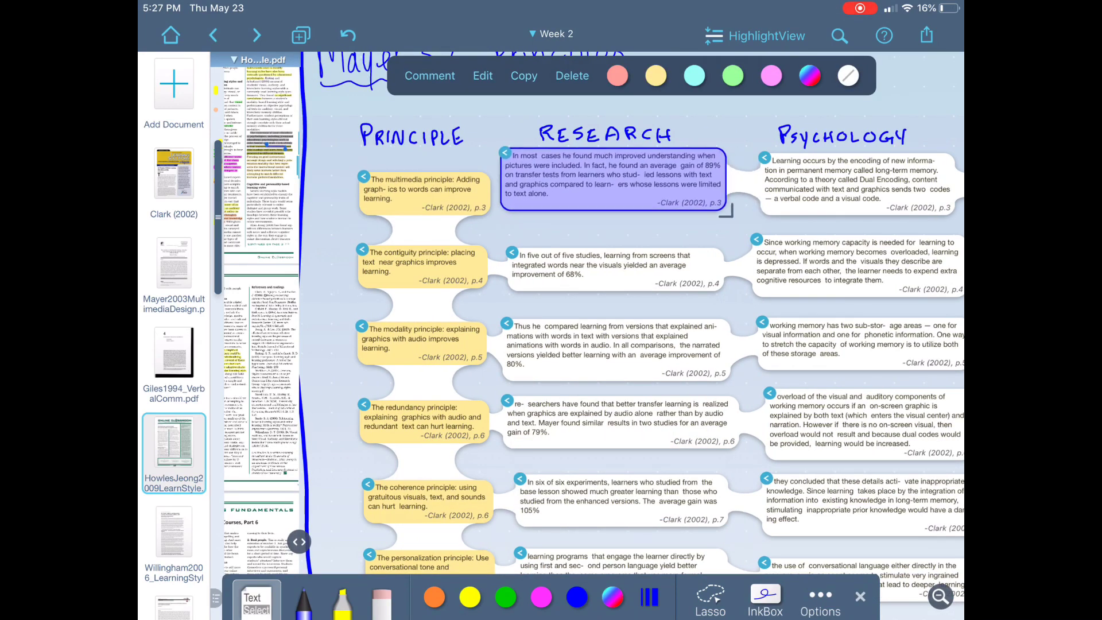
{"action": "left_click", "coordinate": [864, 191]}
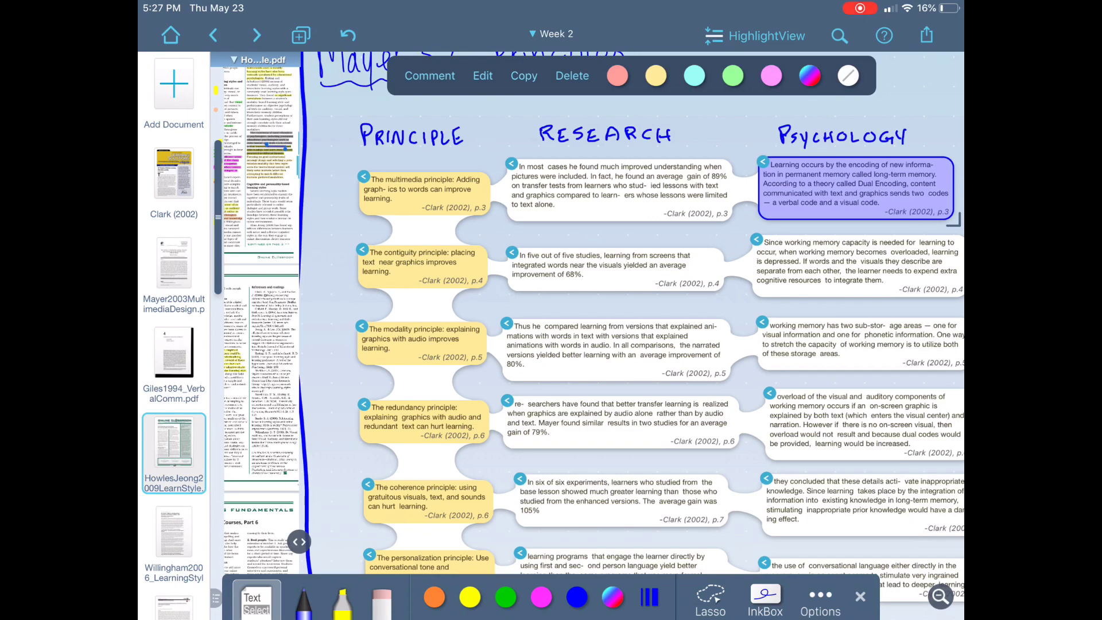
{"action": "left_click", "coordinate": [174, 171]}
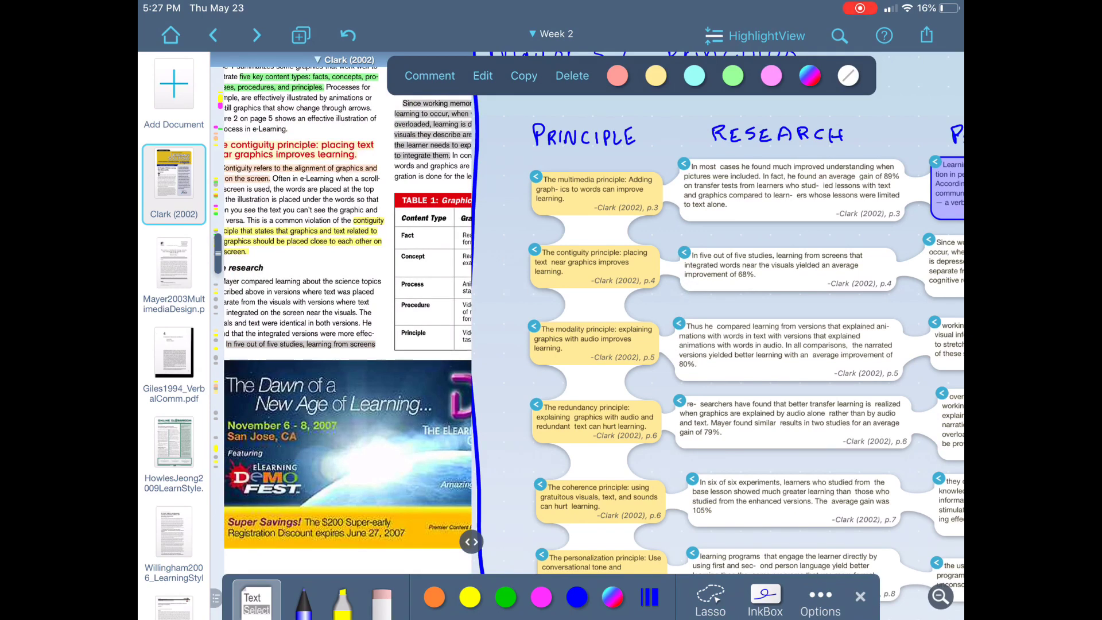
{"action": "scroll", "scroll_direction": "down", "scroll_amount": 3}
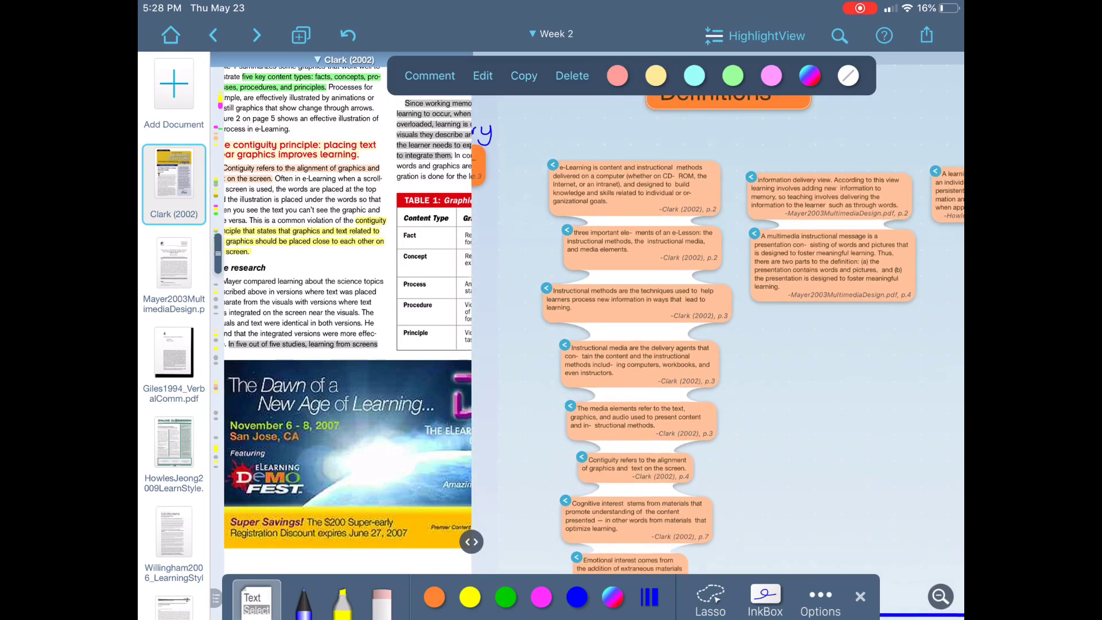
{"action": "scroll", "scroll_direction": "up", "scroll_amount": 3}
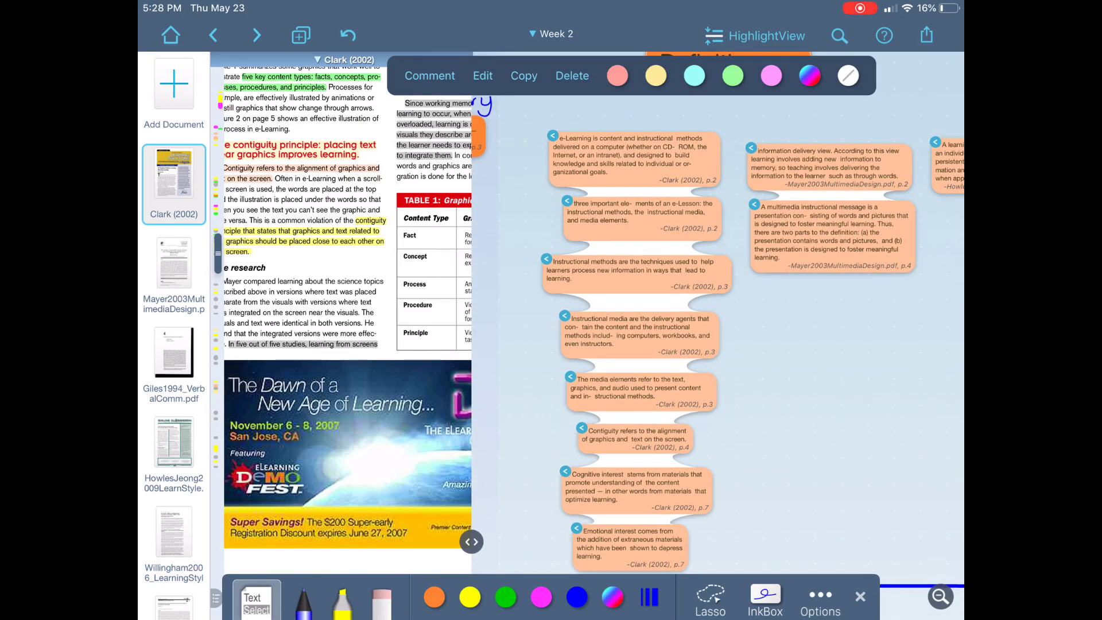
{"action": "scroll", "scroll_direction": "up", "scroll_amount": 3}
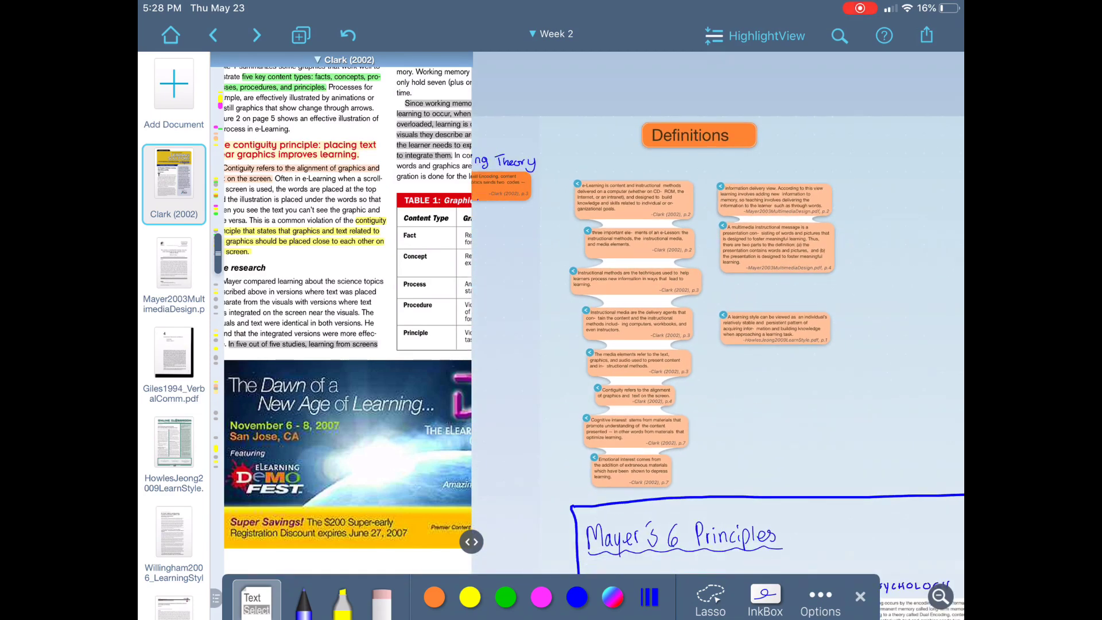
{"action": "scroll", "scroll_direction": "down", "scroll_amount": 3}
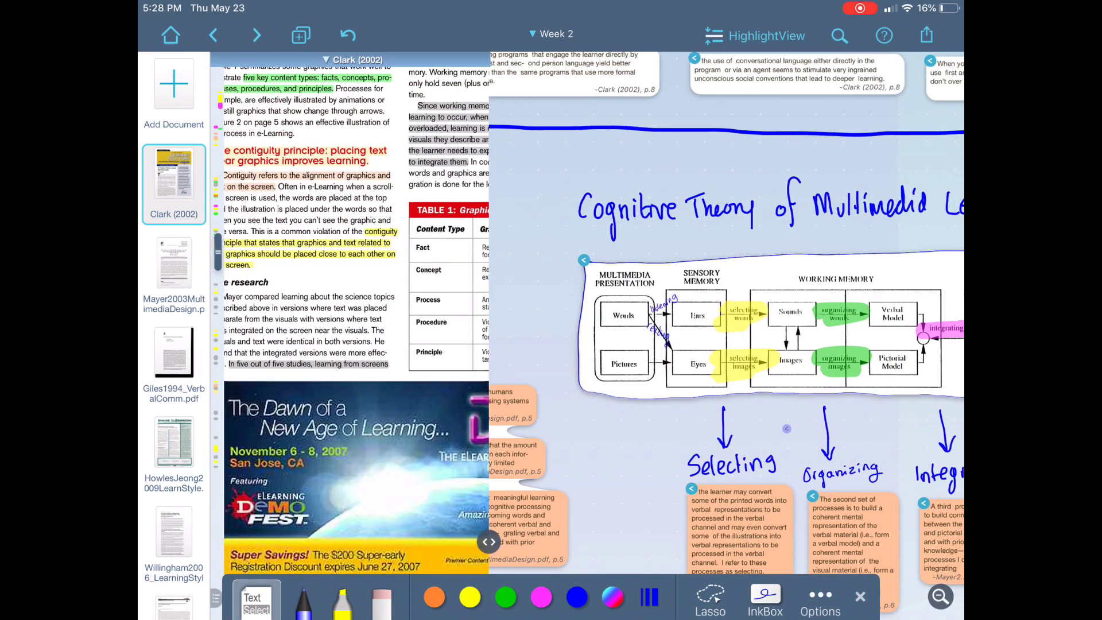
Step: Jump from the Cognitive Theory diagram excerpt to its source figure in Mayer2003
{"action": "left_click", "coordinate": [174, 264]}
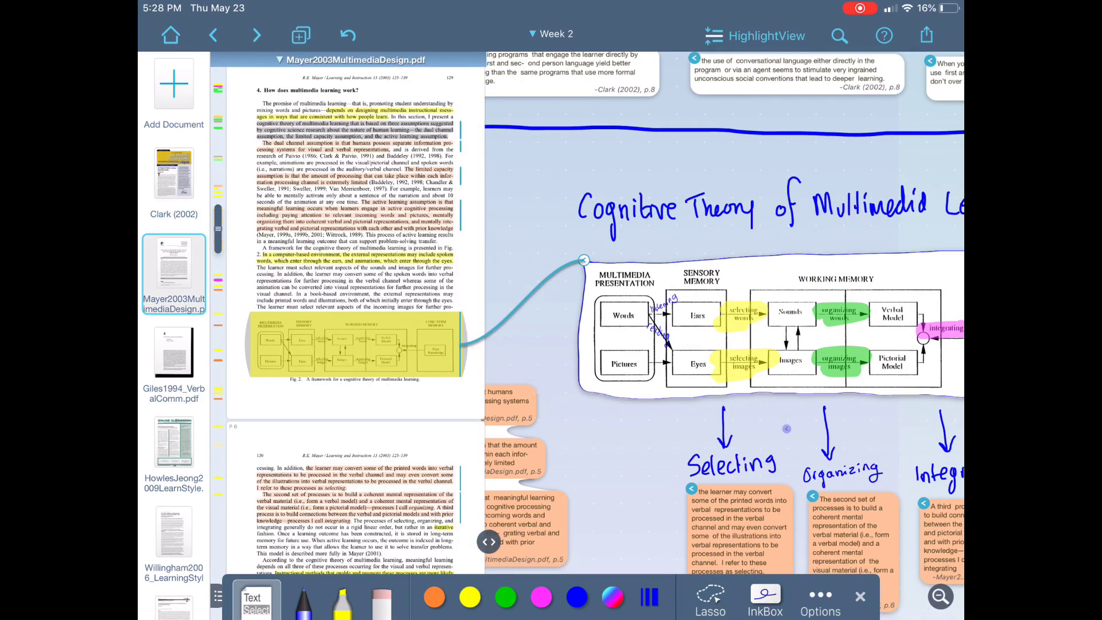
{"action": "scroll", "scroll_direction": "up", "scroll_amount": 3}
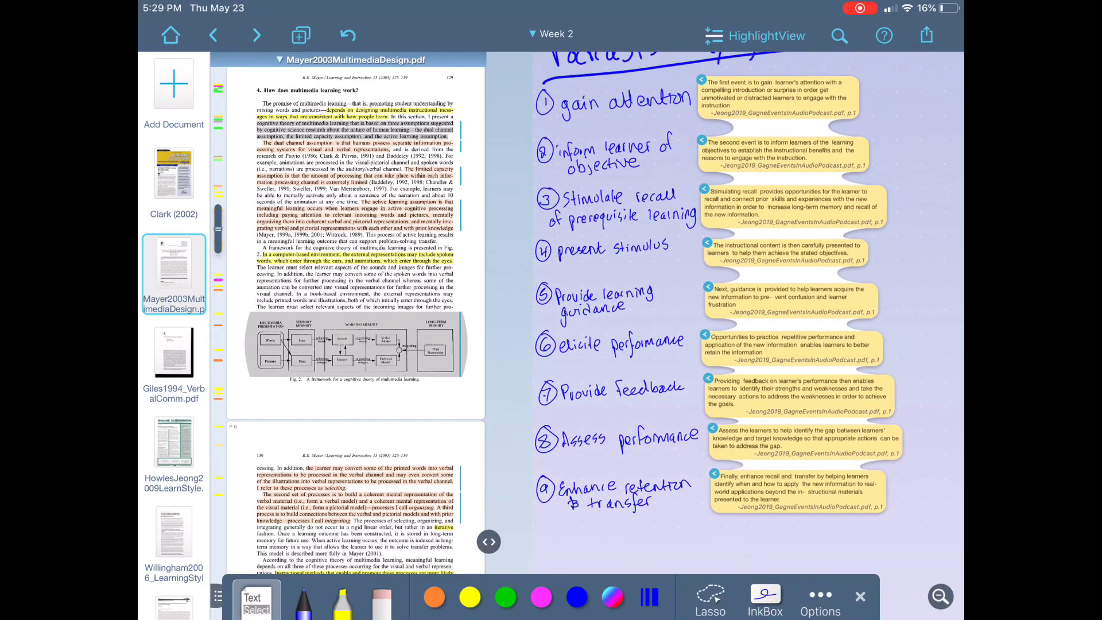
Step: Scroll to the Podcasts & Gagne notes and open the Jeong 2019 podcast paper
{"action": "scroll", "scroll_direction": "up", "scroll_amount": 3}
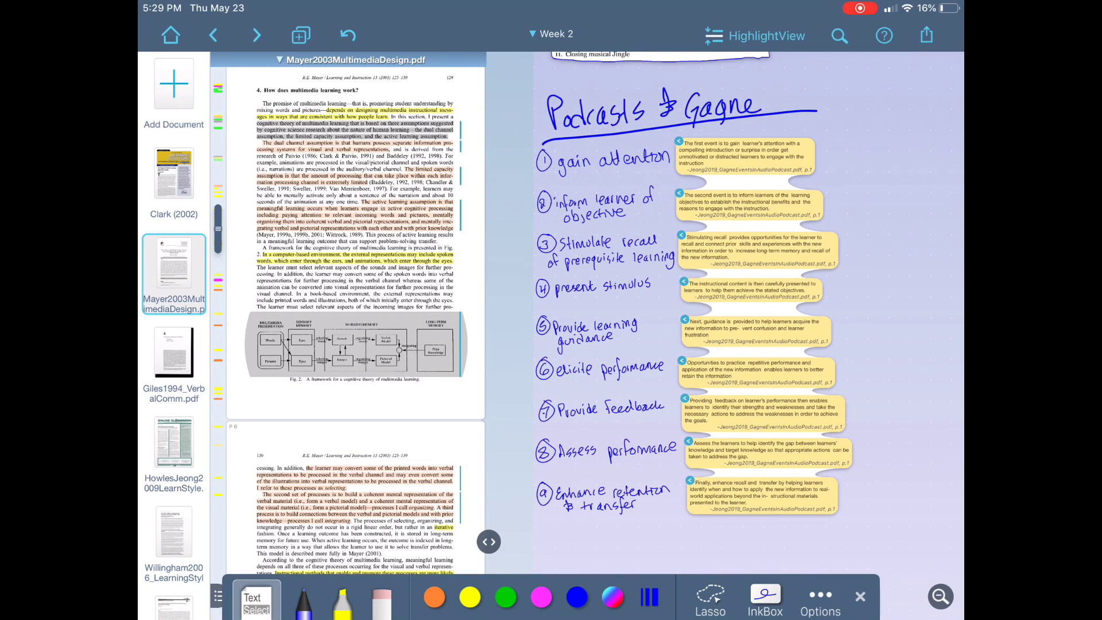
{"action": "left_click", "coordinate": [173, 583]}
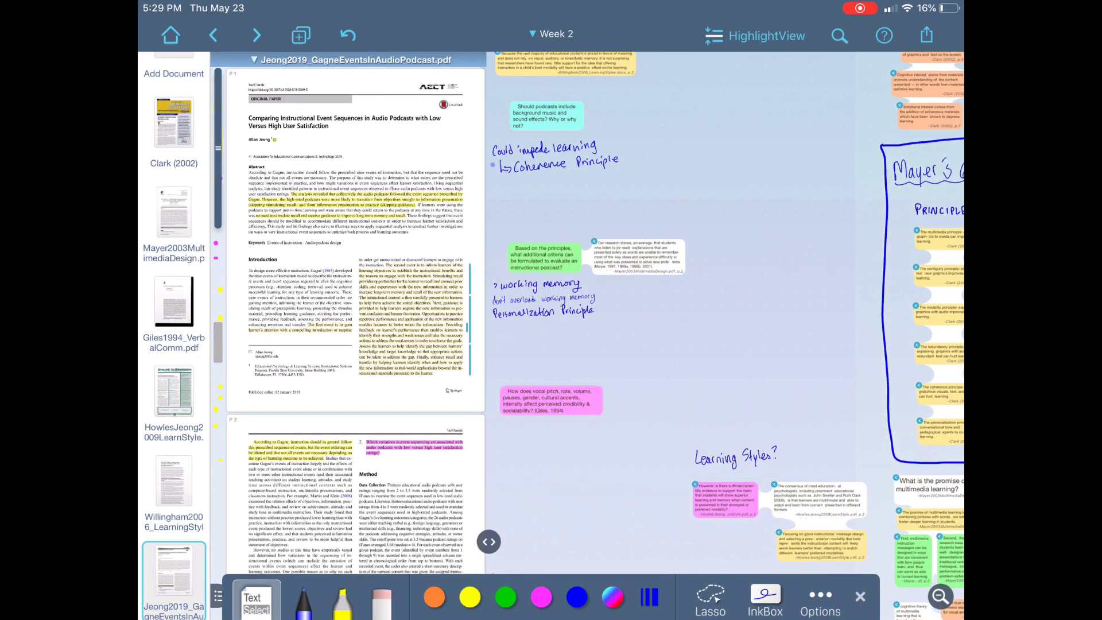
Step: Open Clark (2002) from its thumbnail and view its masthead and page 3 beside Mayer's 6 Principles
{"action": "scroll", "scroll_direction": "up", "scroll_amount": 3}
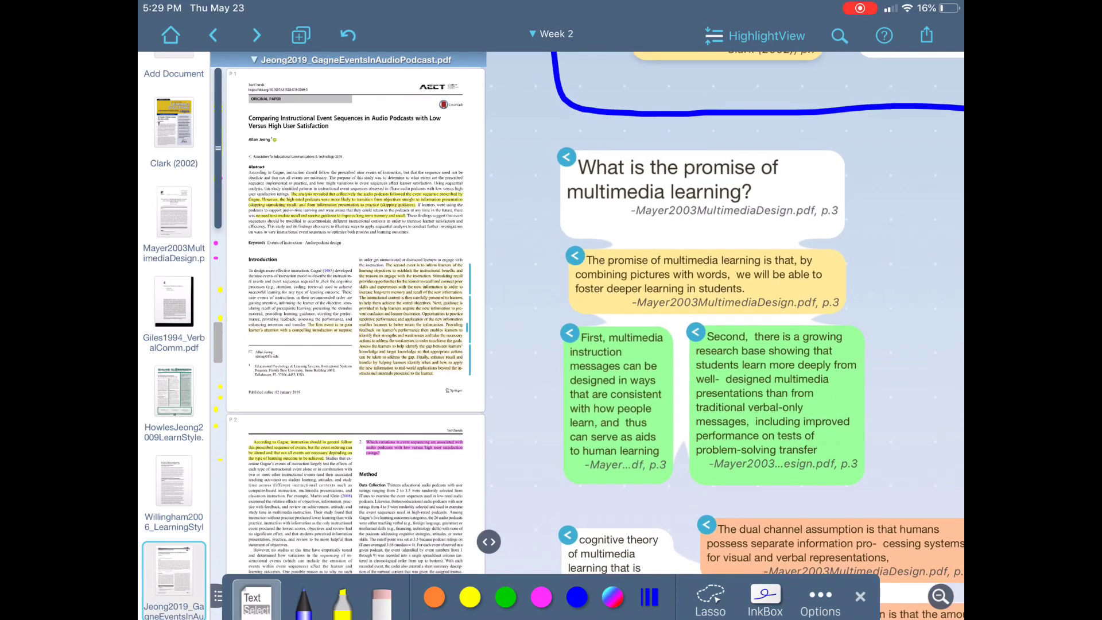
{"action": "left_click", "coordinate": [675, 179]}
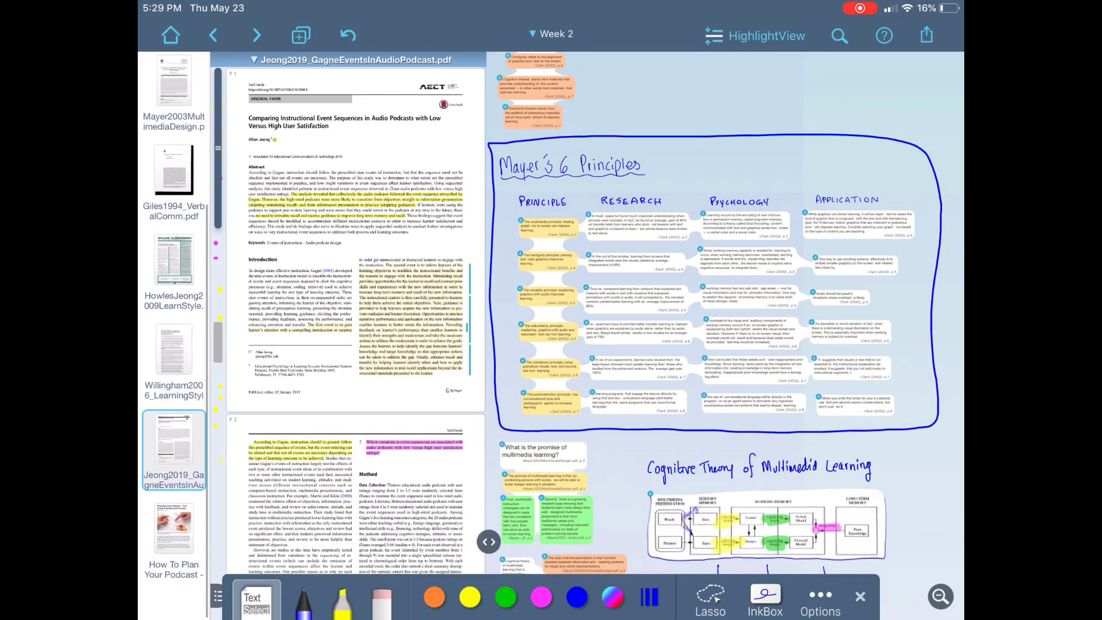
{"action": "scroll", "scroll_direction": "down", "scroll_amount": 3}
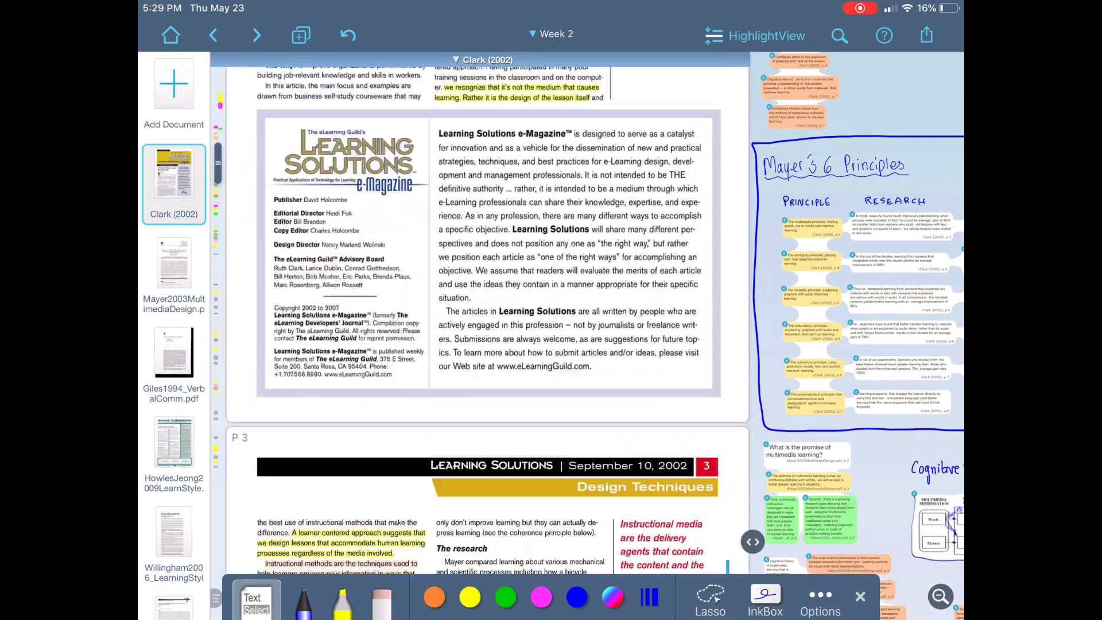
Step: Page through Mayer2003, the communicator chapter, the learning styles reading and the podcast script article
{"action": "left_click", "coordinate": [174, 273]}
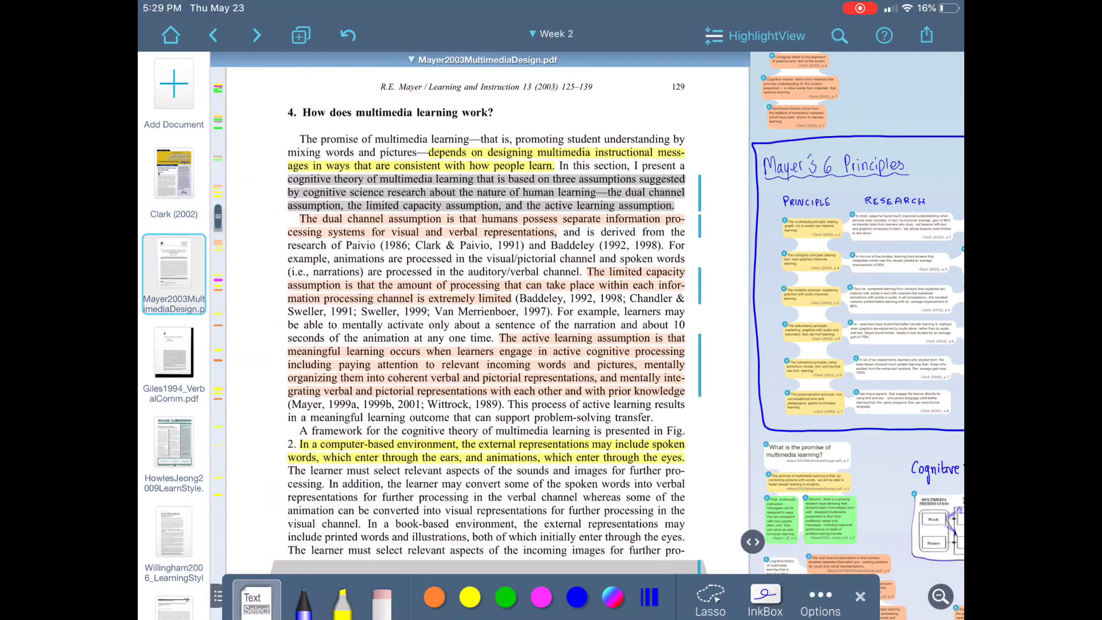
{"action": "left_click", "coordinate": [173, 351]}
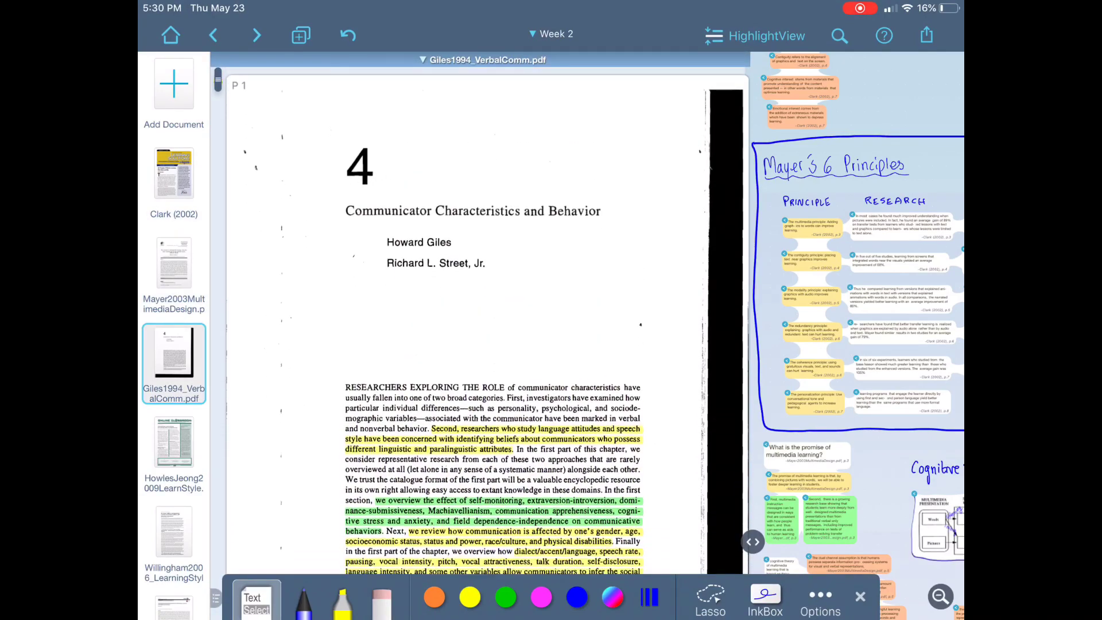
{"action": "left_click", "coordinate": [174, 531]}
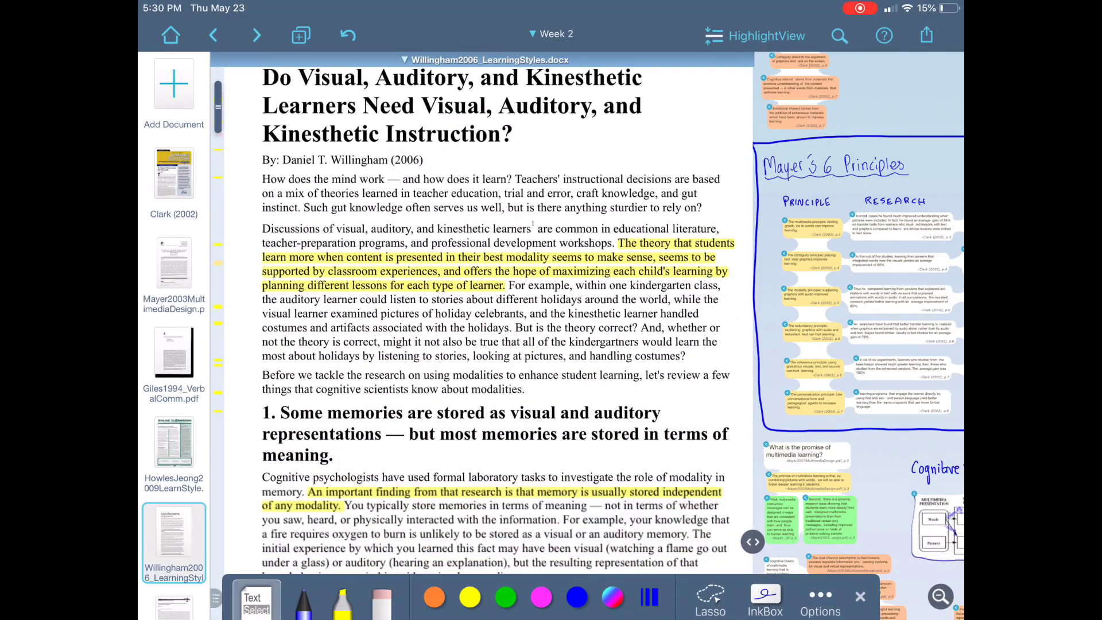
{"action": "left_click", "coordinate": [174, 559]}
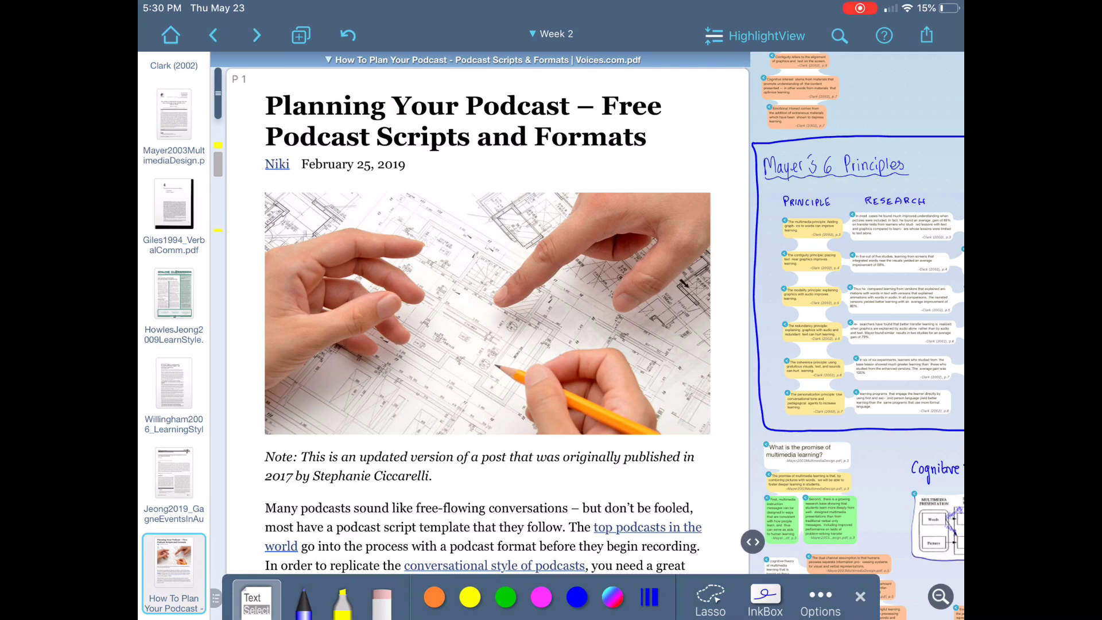
Step: Open the Jeong 2019 audio podcast study beside the widened notes workspace
{"action": "scroll", "scroll_direction": "down", "scroll_amount": 3}
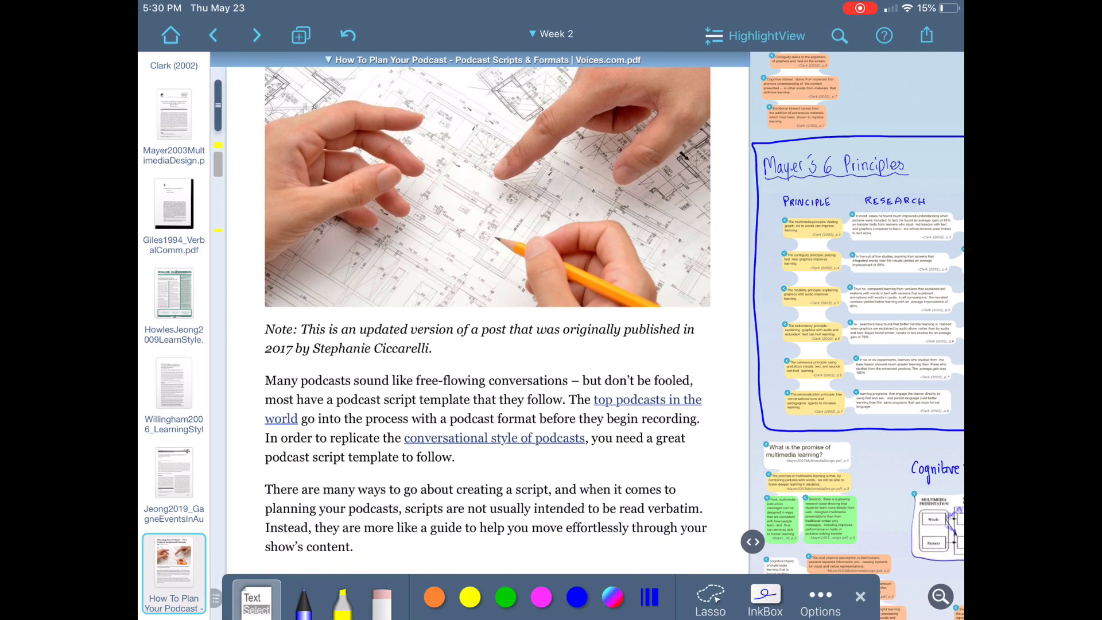
{"action": "scroll", "scroll_direction": "down", "scroll_amount": 3}
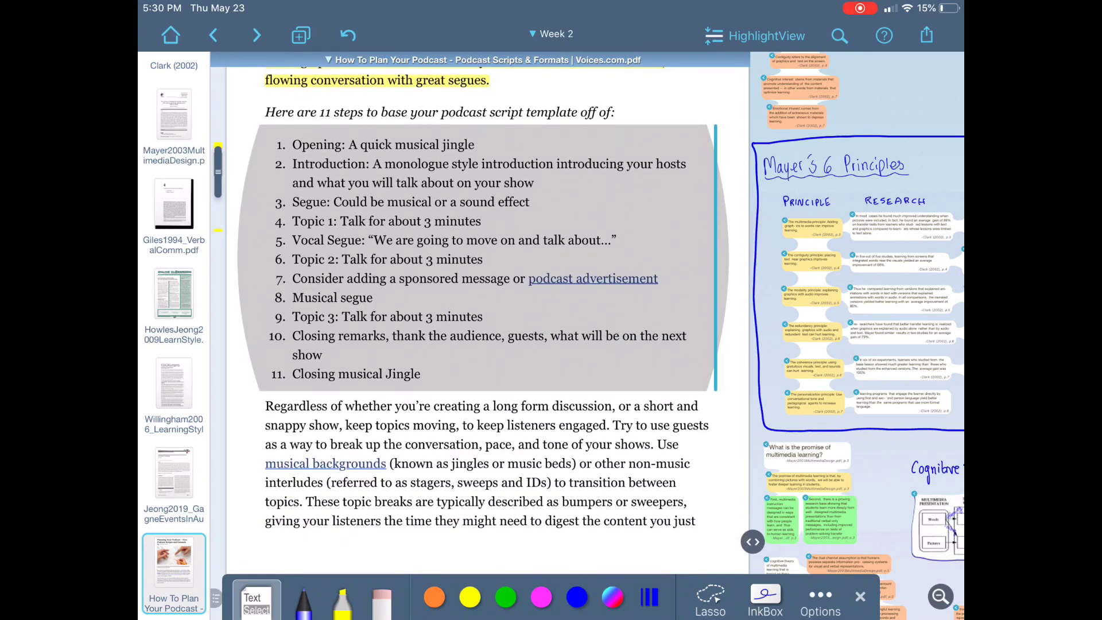
{"action": "left_click", "coordinate": [174, 473]}
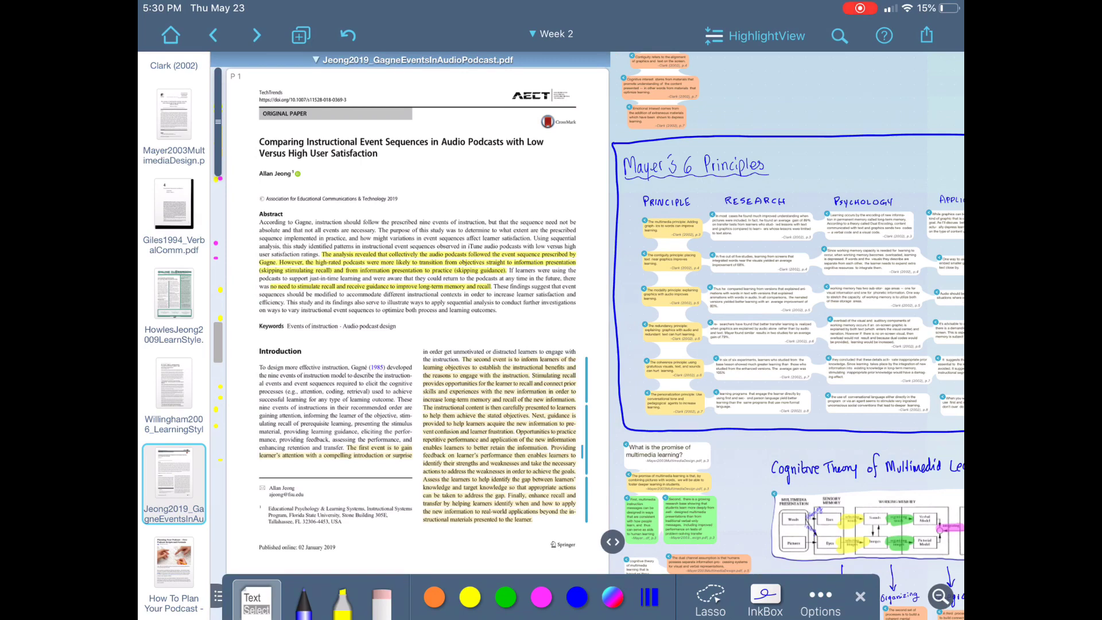
{"action": "left_click", "coordinate": [884, 35]}
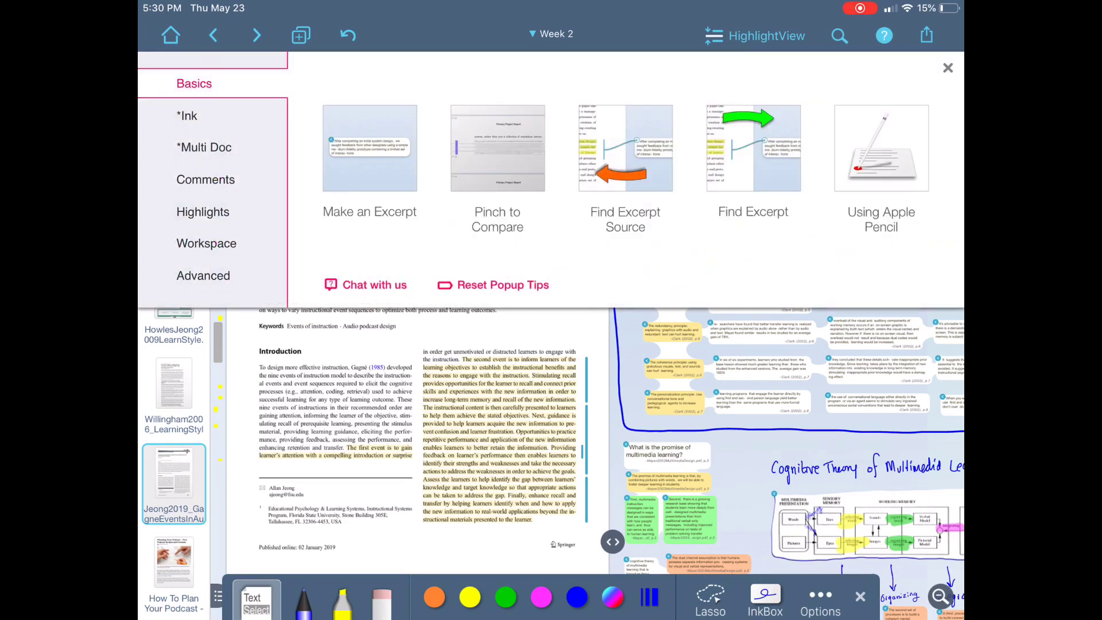
{"action": "left_click", "coordinate": [187, 116]}
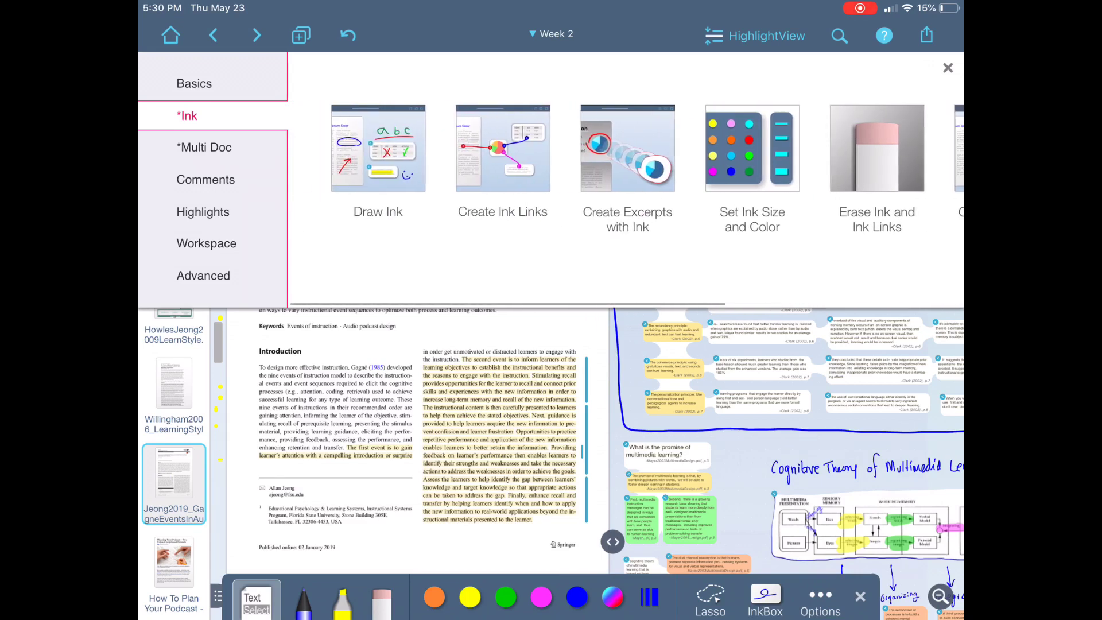
{"action": "left_click", "coordinate": [502, 148]}
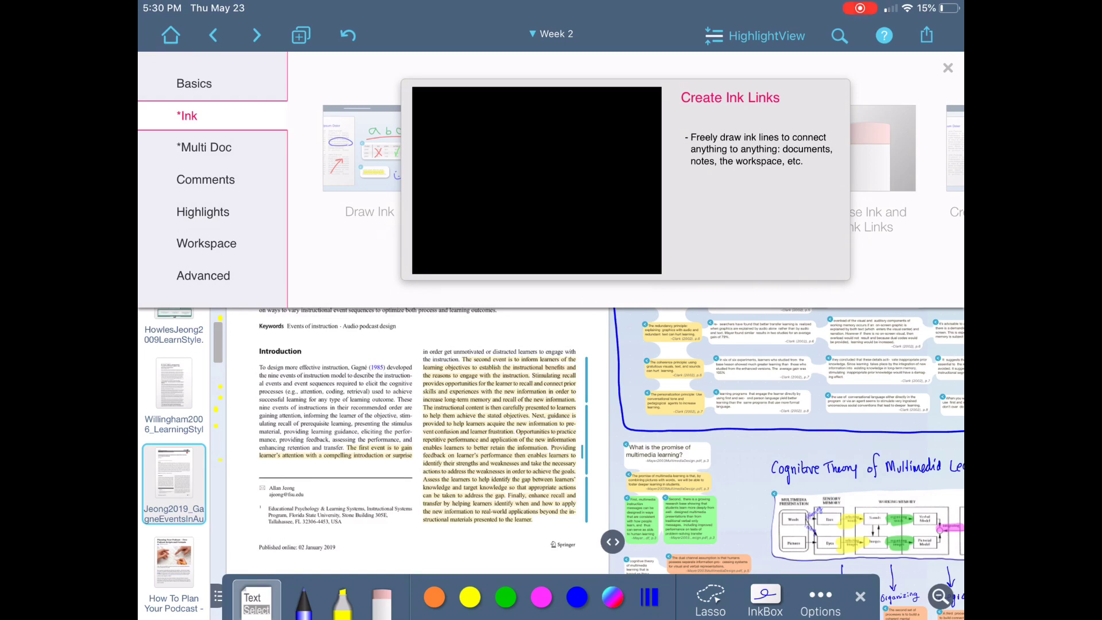
{"action": "left_click", "coordinate": [204, 147]}
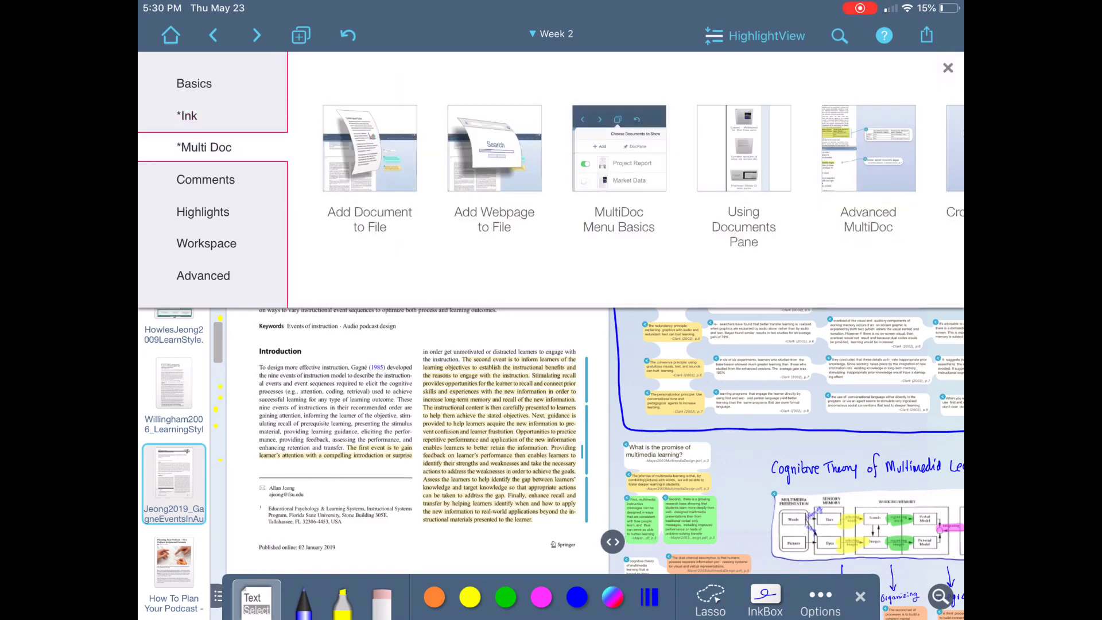
{"action": "scroll", "scroll_direction": "left", "scroll_amount": 3}
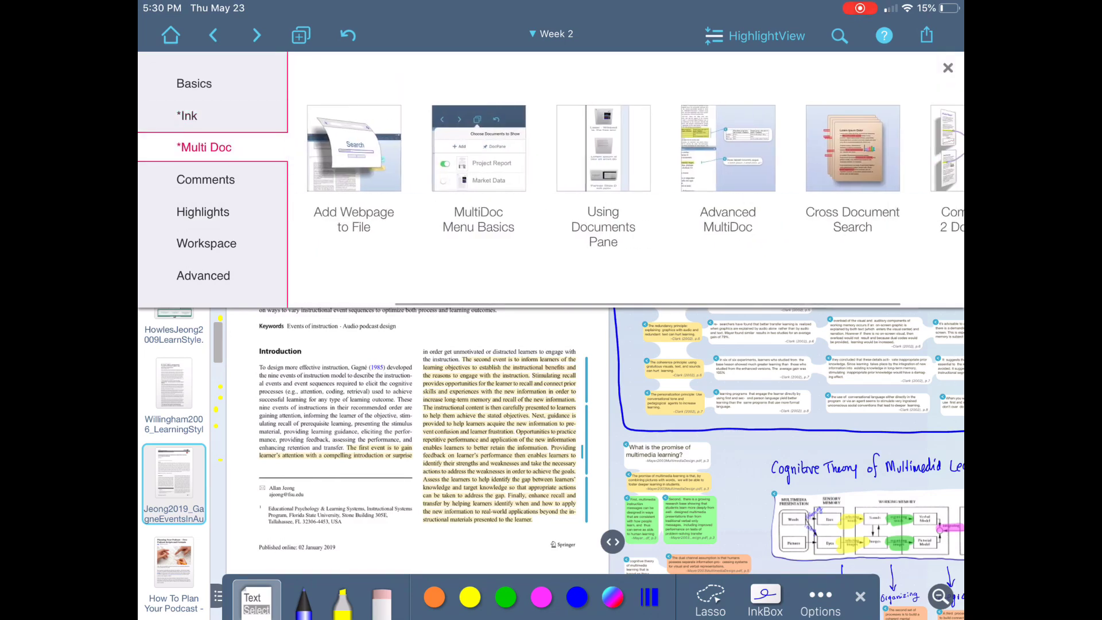
{"action": "left_click", "coordinate": [206, 179]}
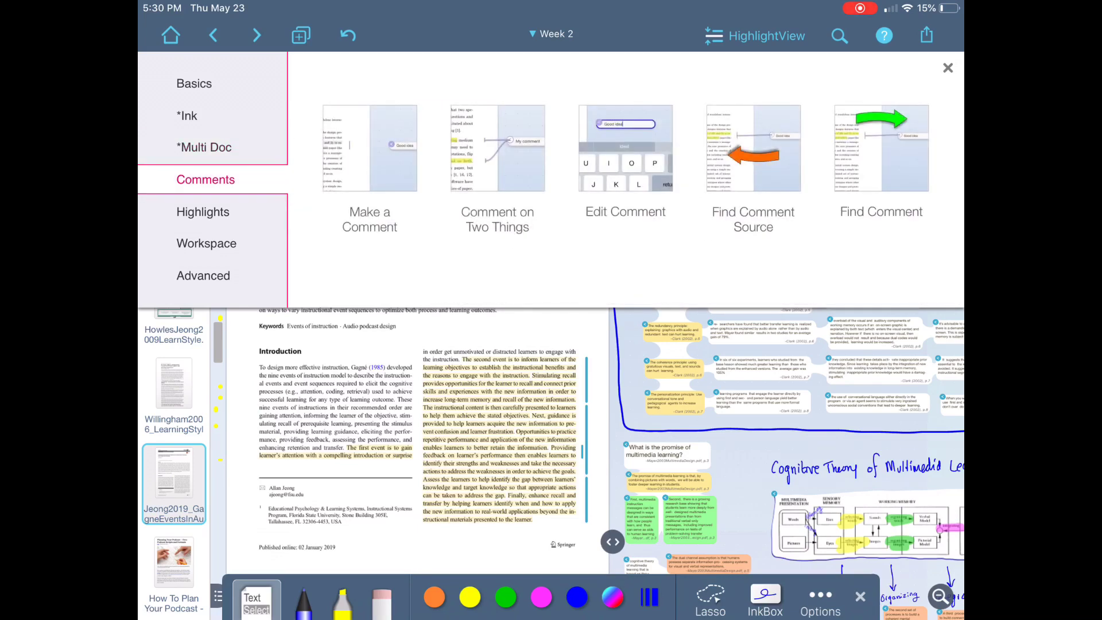
{"action": "left_click", "coordinate": [202, 211]}
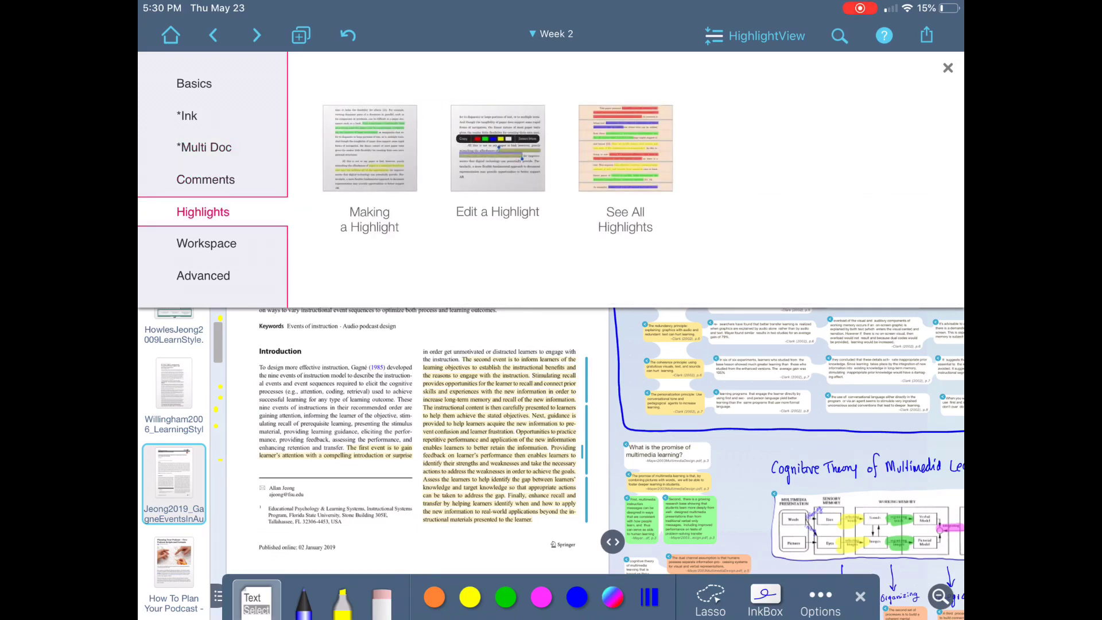
{"action": "left_click", "coordinate": [193, 84]}
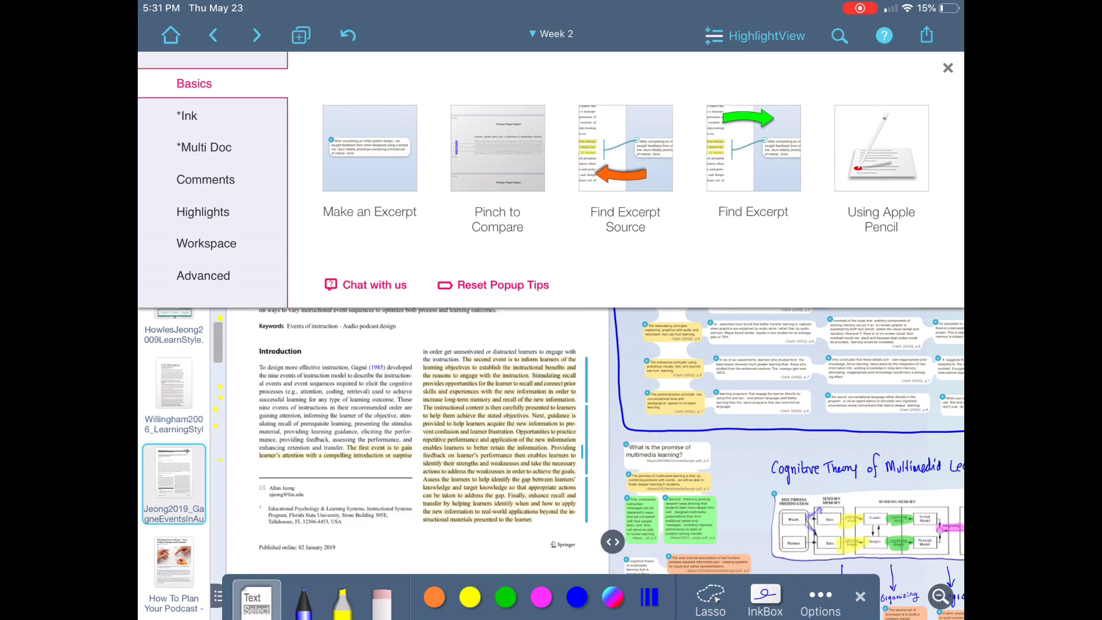
{"action": "left_click", "coordinate": [203, 275]}
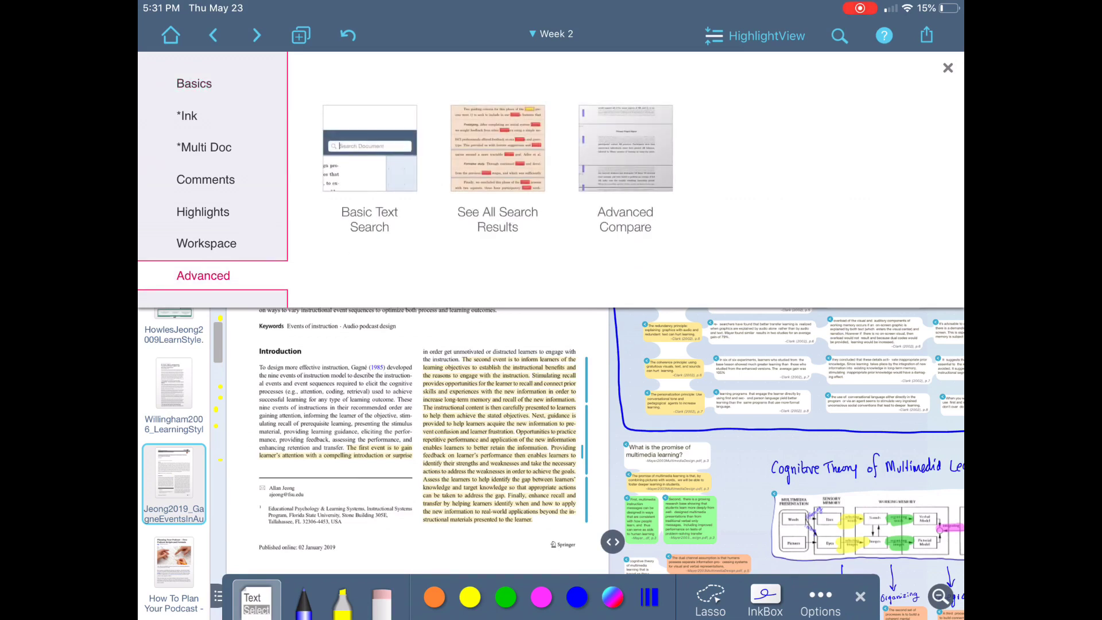
{"action": "left_click", "coordinate": [203, 211]}
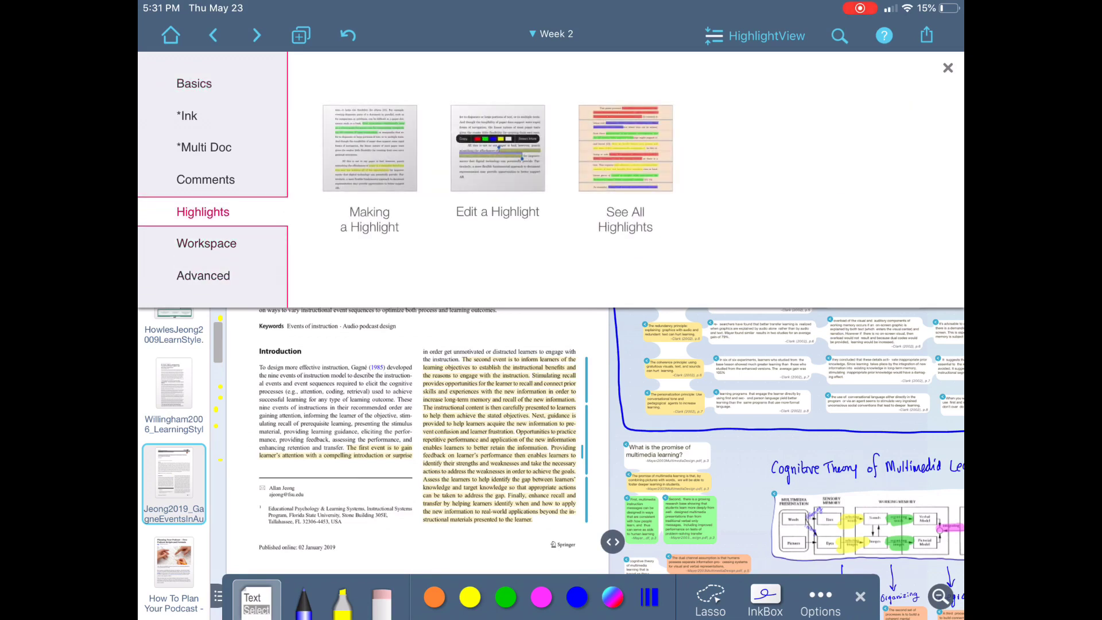
{"action": "left_click", "coordinate": [194, 83]}
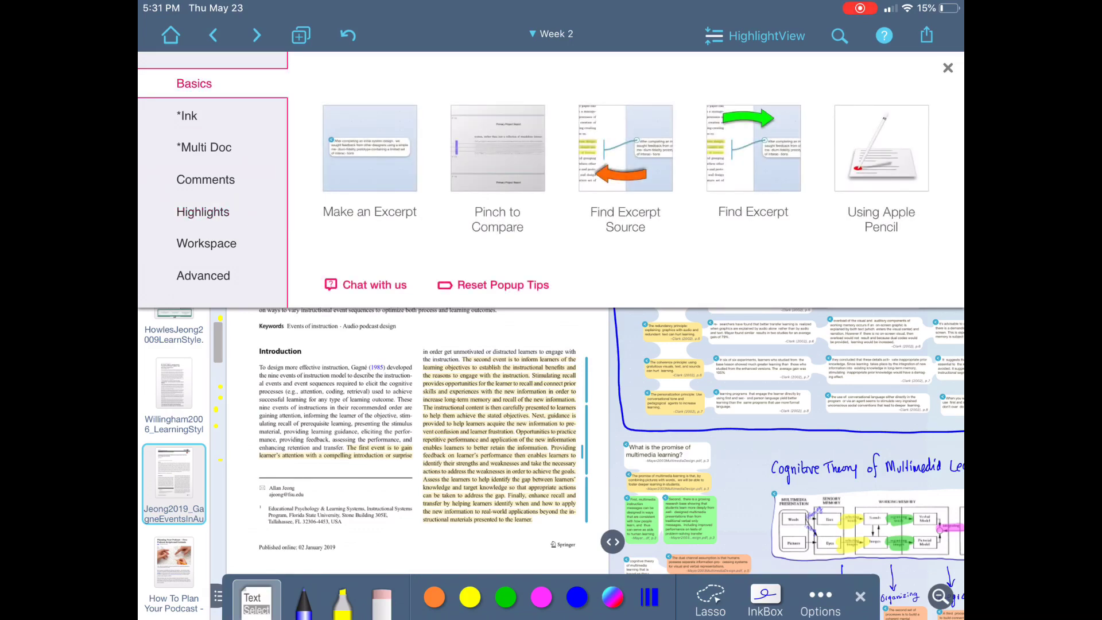
{"action": "left_click", "coordinate": [947, 68]}
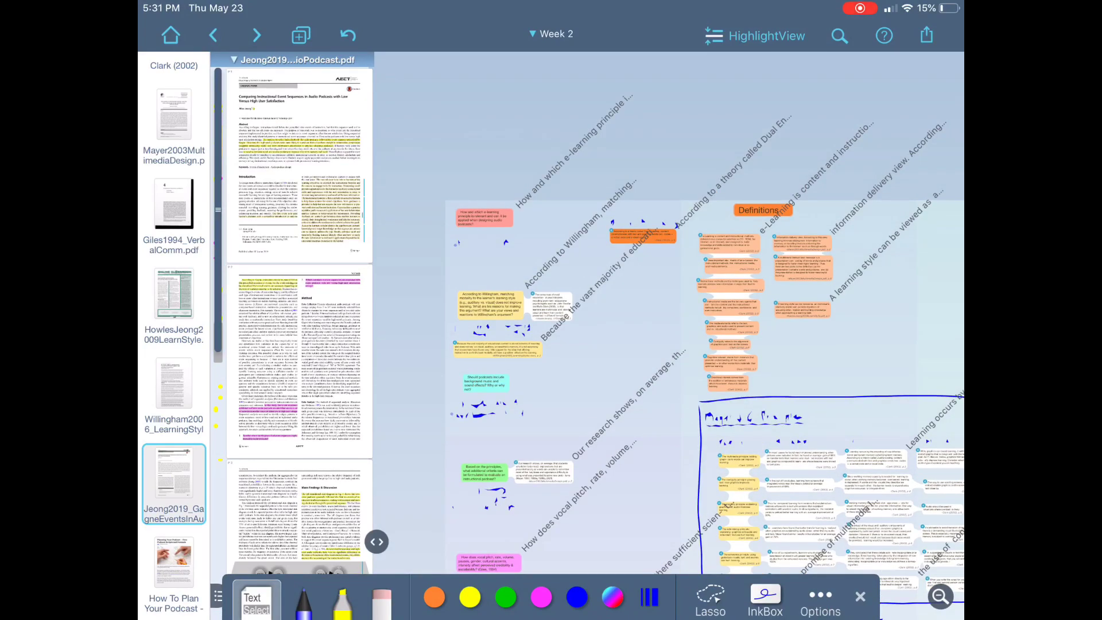
Step: Open Mayer2003, then Clark (2002) scrolled to its Six Principles of Effective e-Learning title page
{"action": "left_click", "coordinate": [173, 305]}
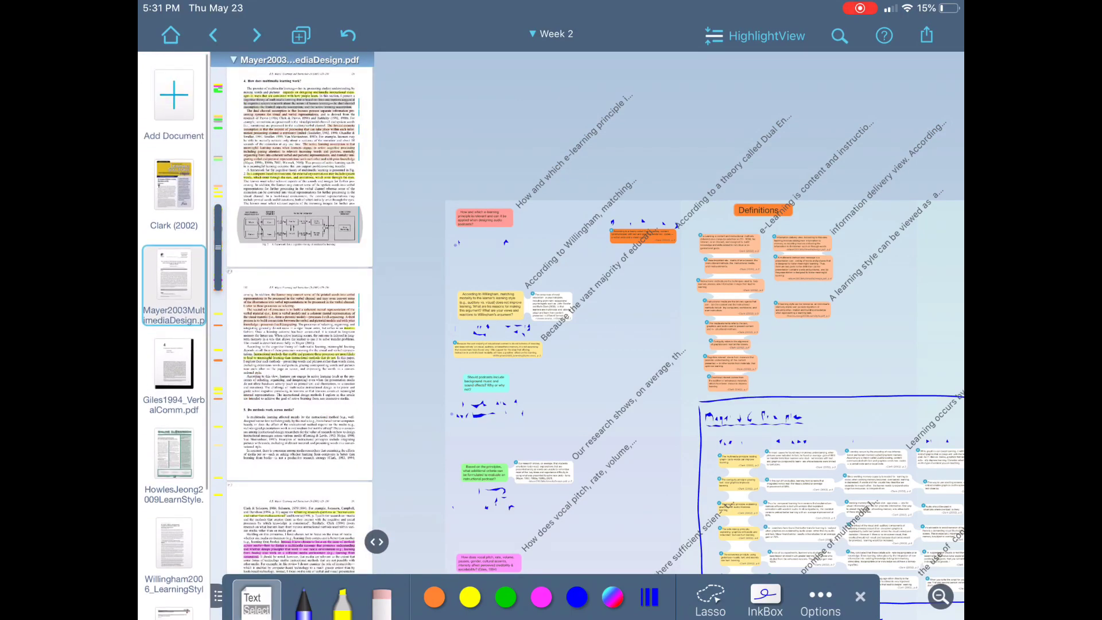
{"action": "left_click", "coordinate": [173, 183]}
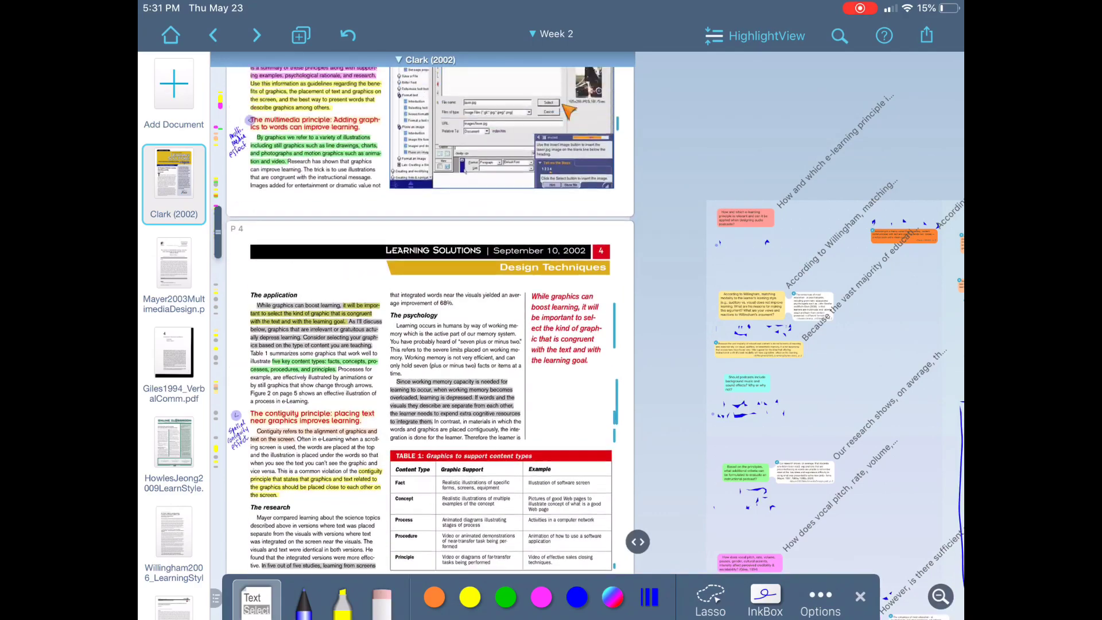
{"action": "scroll", "scroll_direction": "up", "scroll_amount": 3}
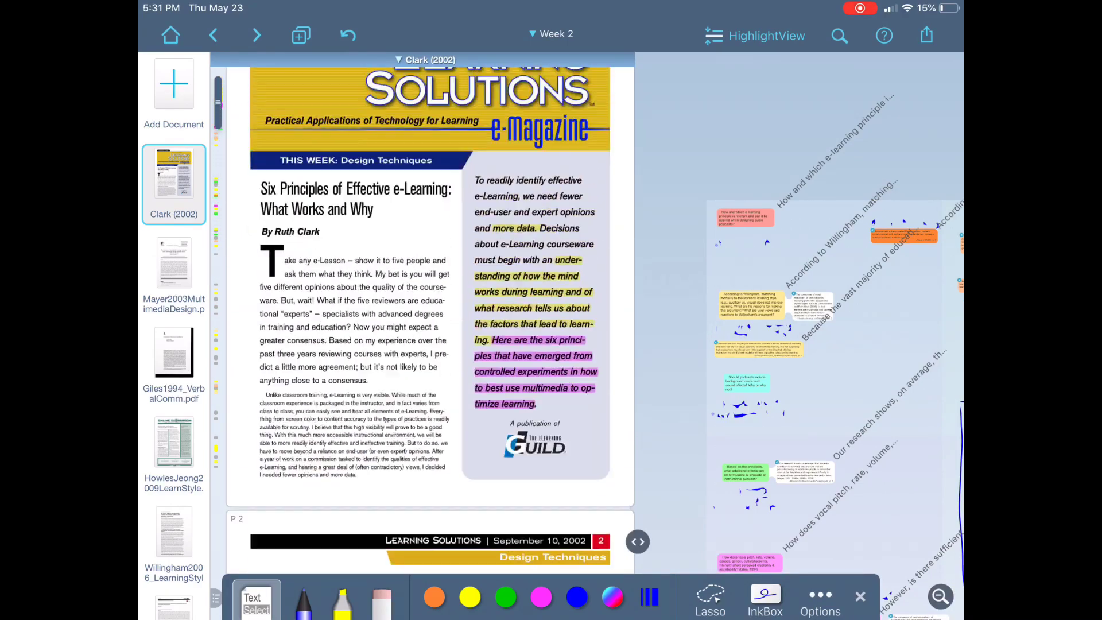